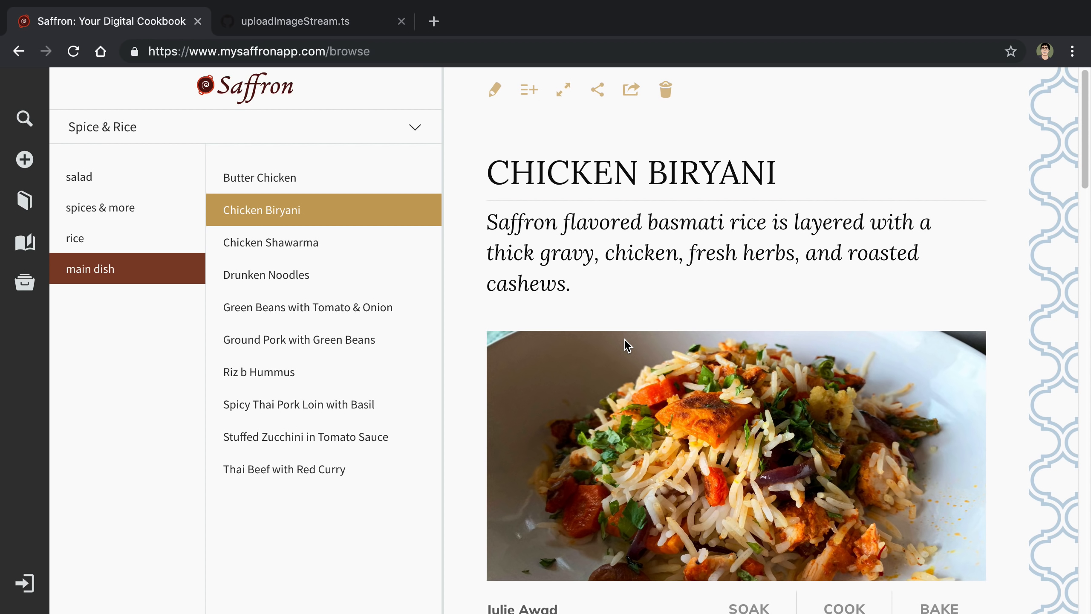
pyautogui.moveTo(550, 361)
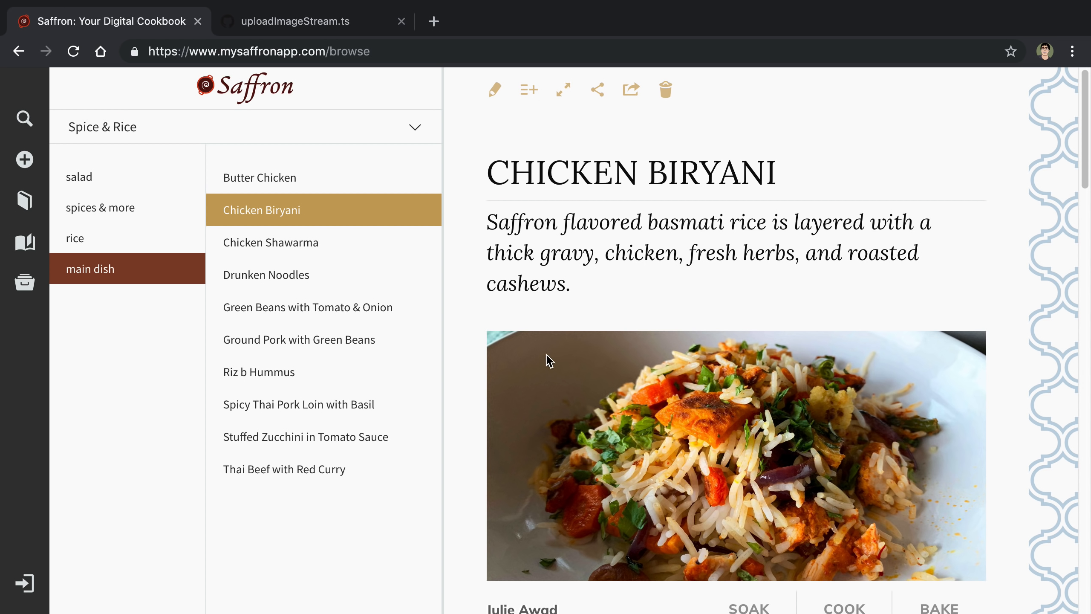
pyautogui.moveTo(540, 346)
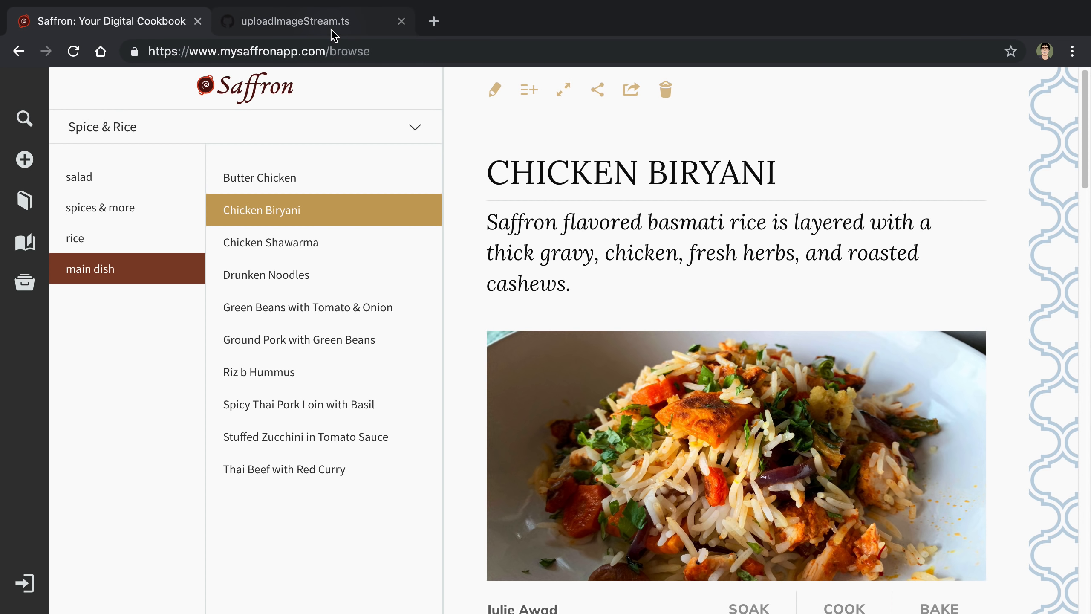
# Show the uploadImageStream.ts gist and point out the buffer parameter of uploadBuffer.
pyautogui.click(312, 20)
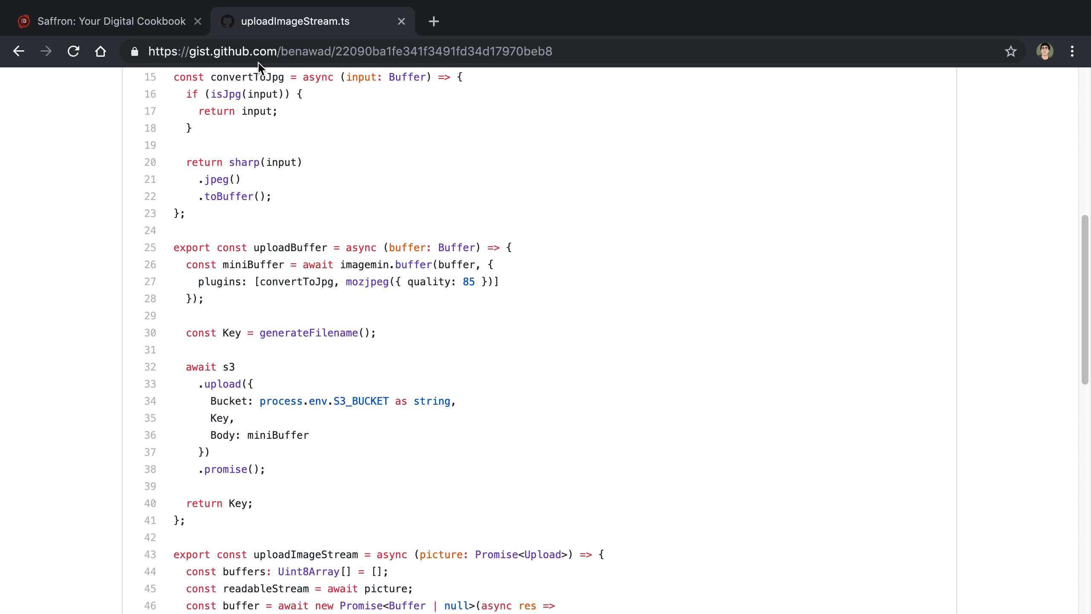
pyautogui.doubleClick(199, 51)
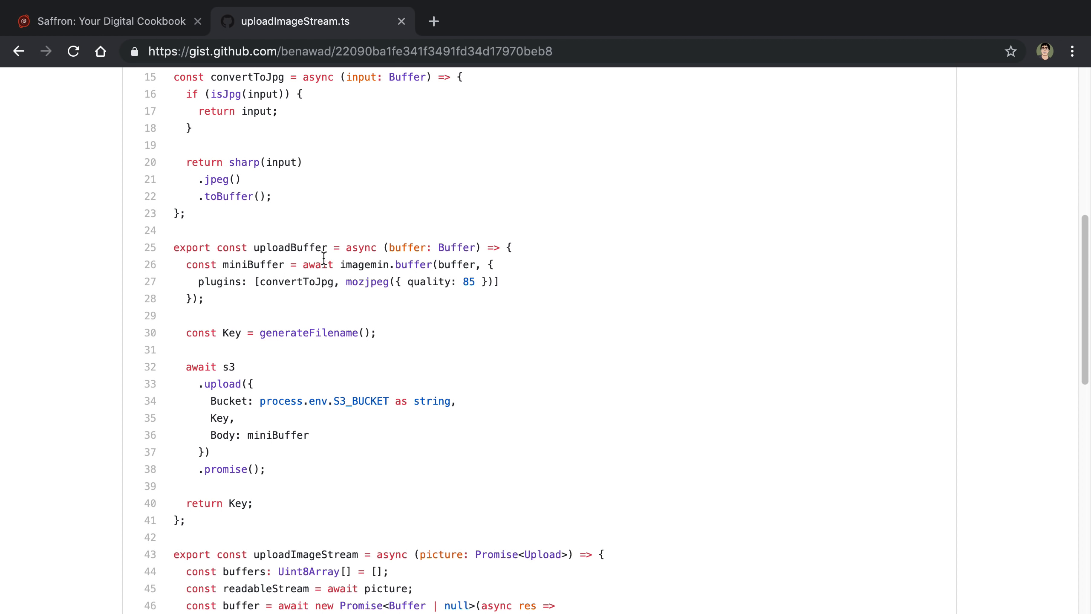
pyautogui.moveTo(396, 235)
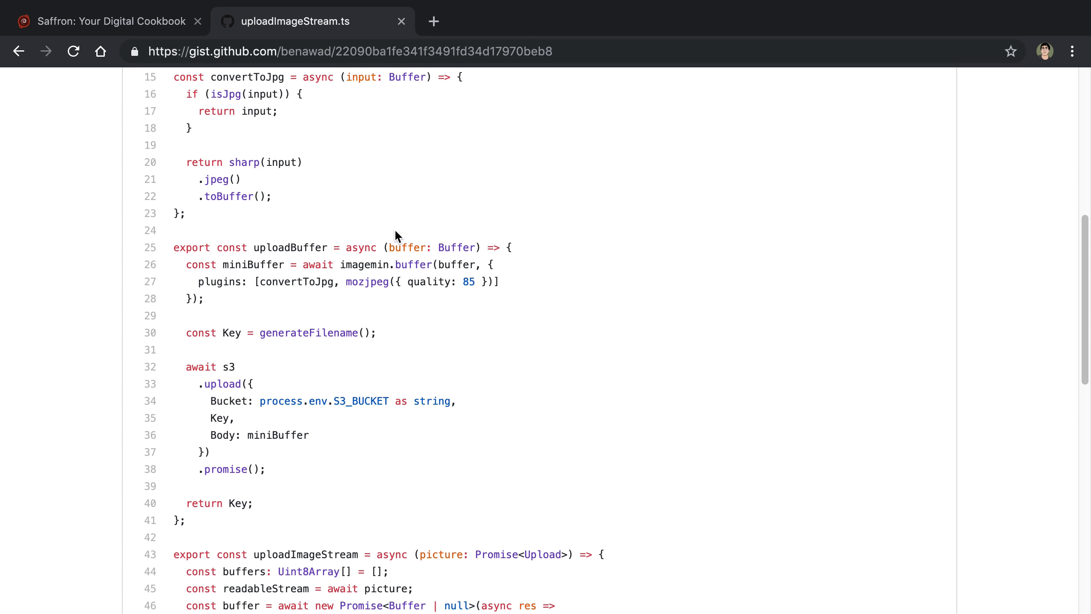
pyautogui.doubleClick(408, 247)
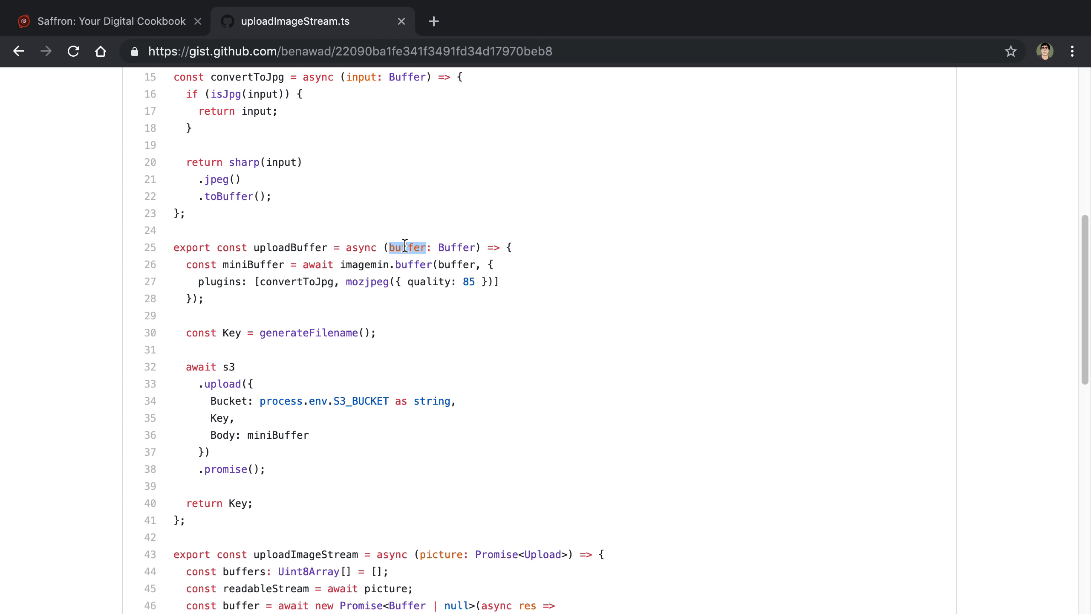
pyautogui.doubleClick(365, 264)
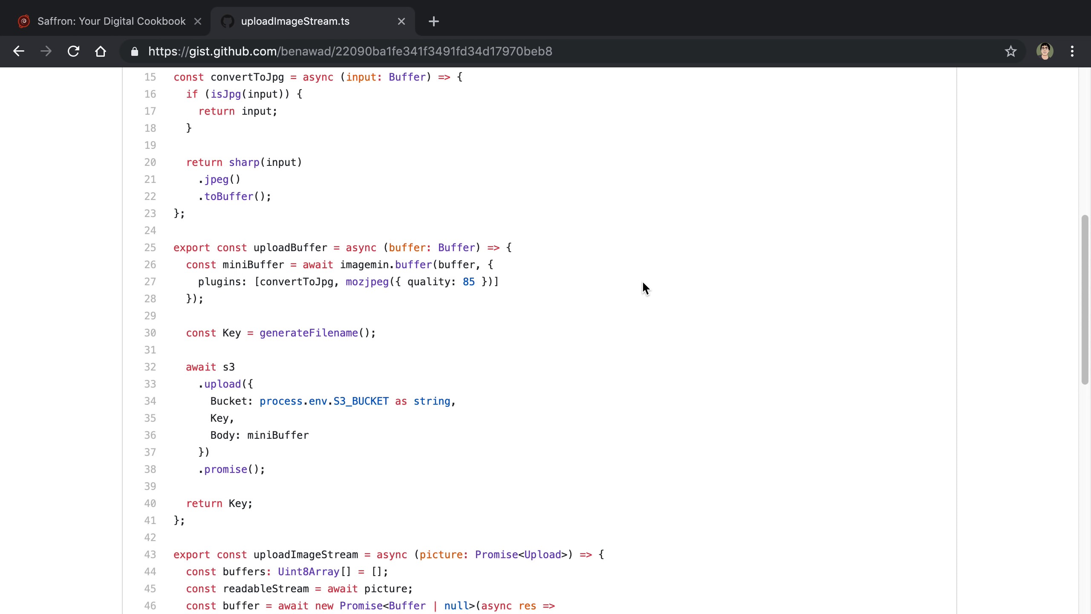
# Point out the imagemin/mozjpeg compression line with its quality value of 85.
pyautogui.doubleClick(368, 281)
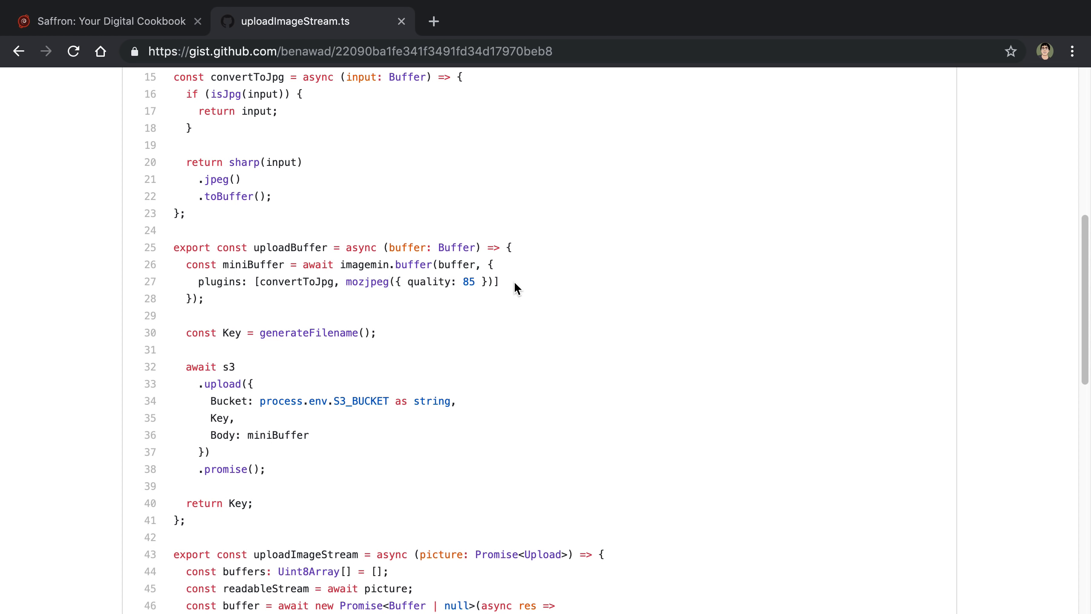
pyautogui.doubleClick(295, 282)
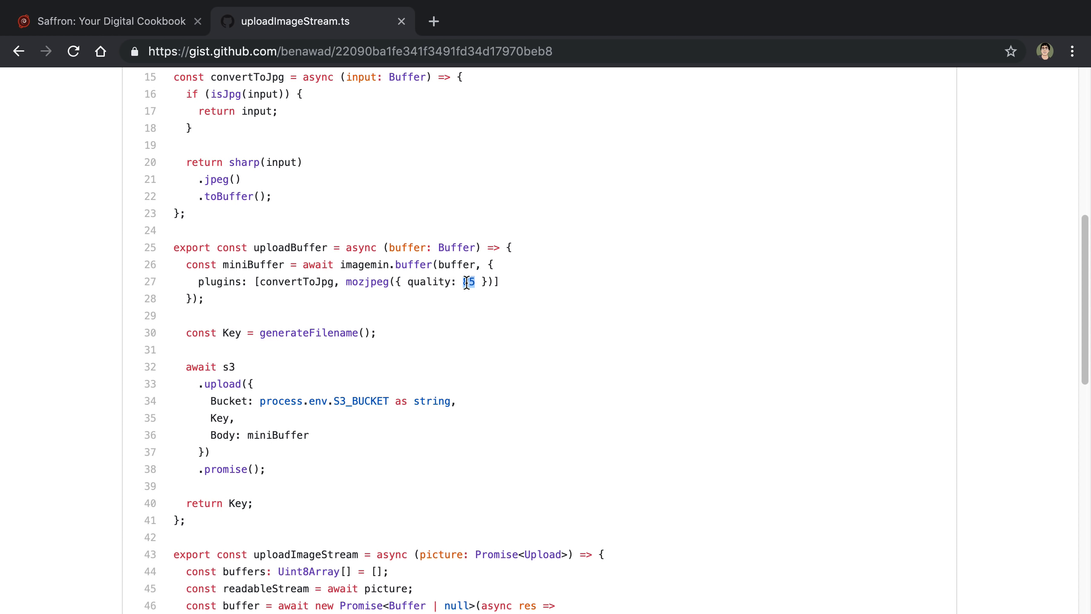
pyautogui.write('85')
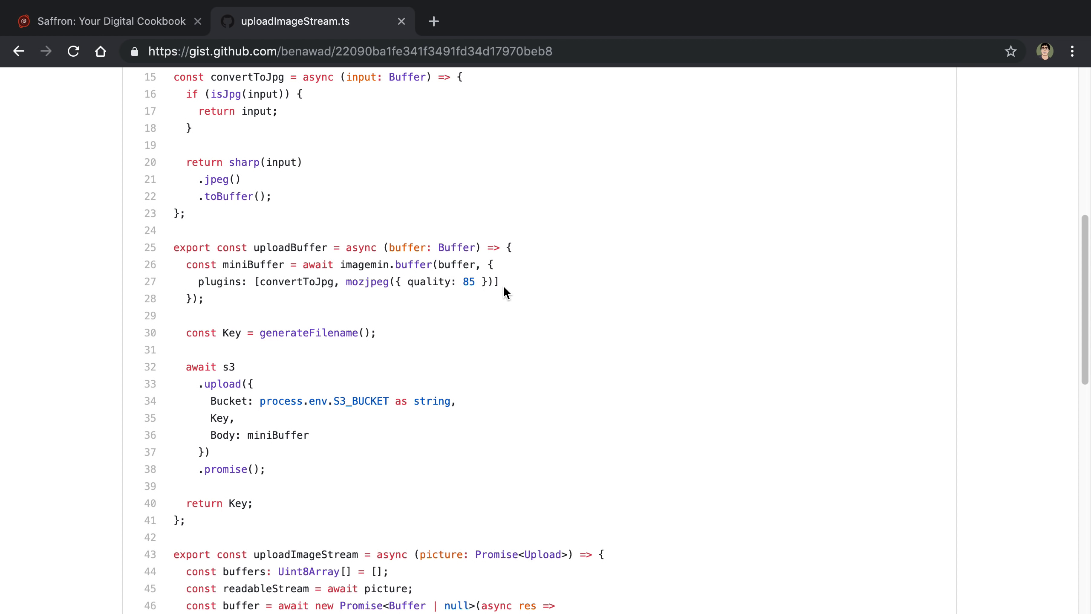
pyautogui.doubleClick(468, 282)
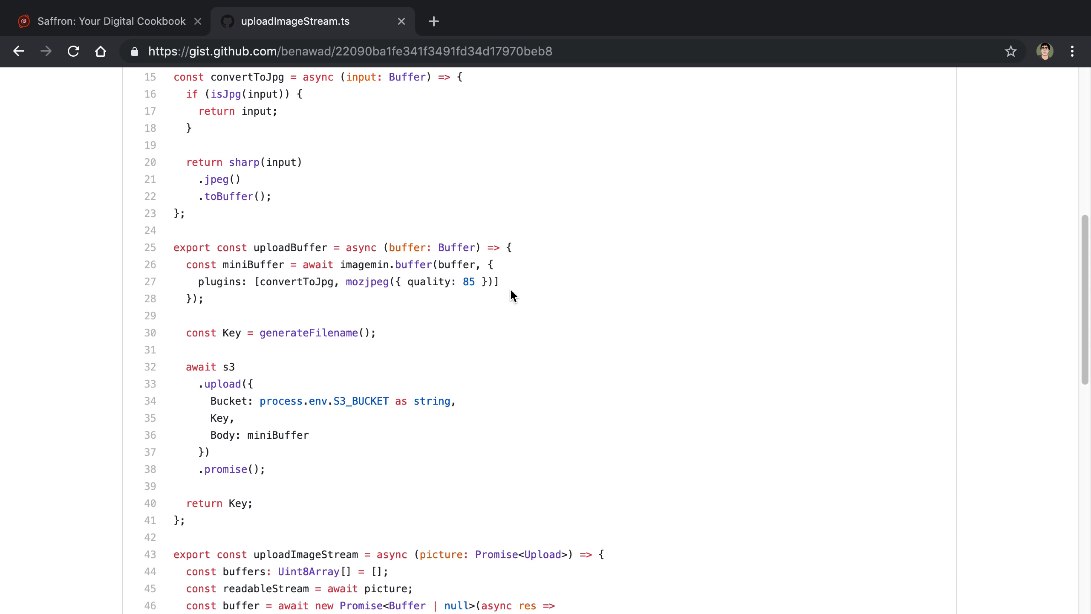
pyautogui.doubleClick(367, 281)
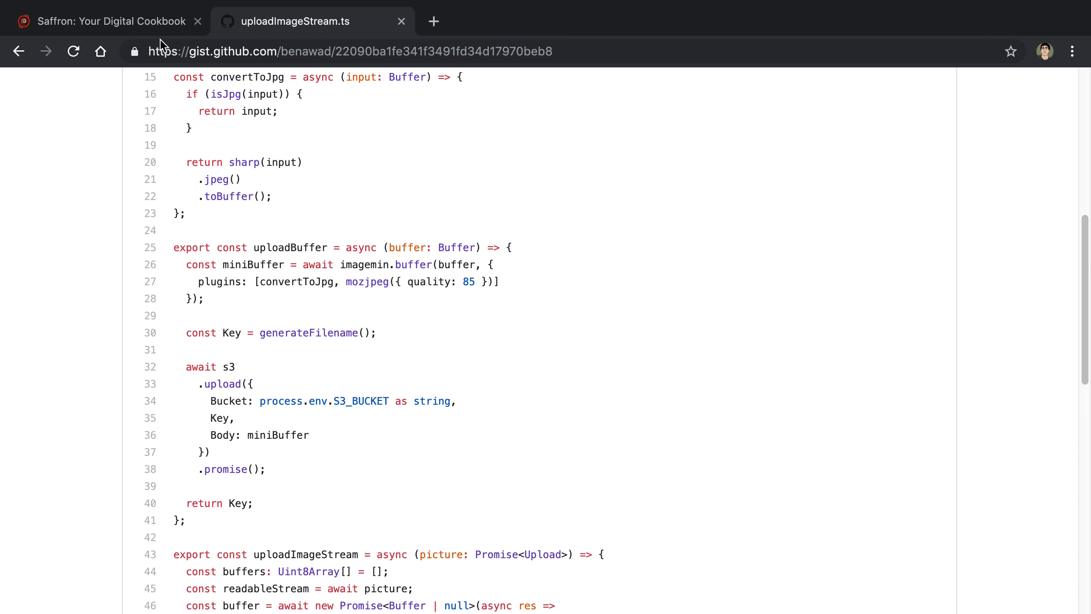
# Return to Saffron's Chicken Biryani recipe page with its photo.
pyautogui.click(104, 21)
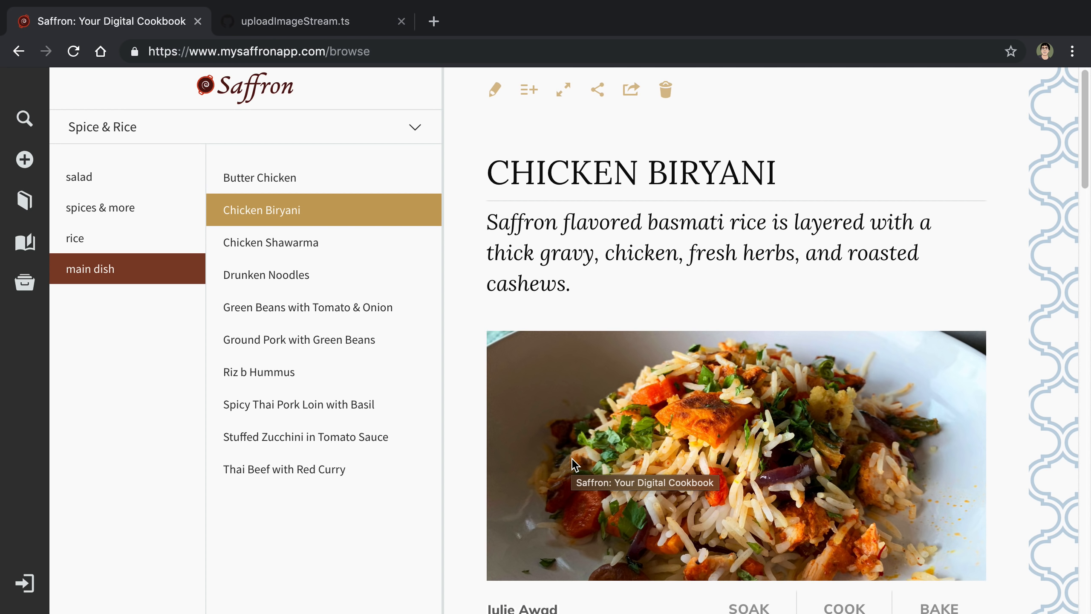
pyautogui.moveTo(547, 321)
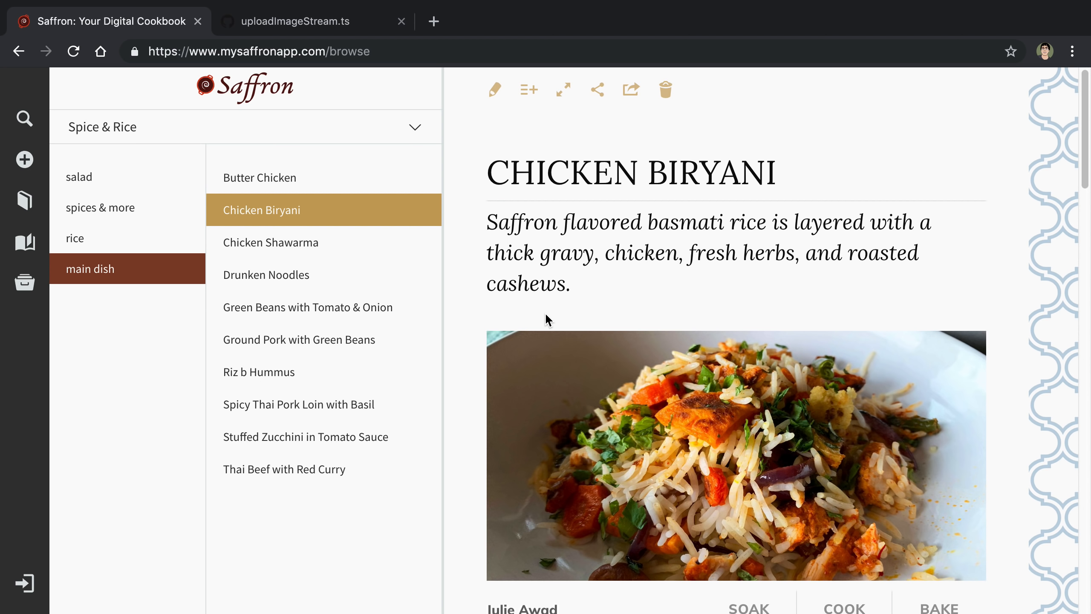
pyautogui.moveTo(781, 319)
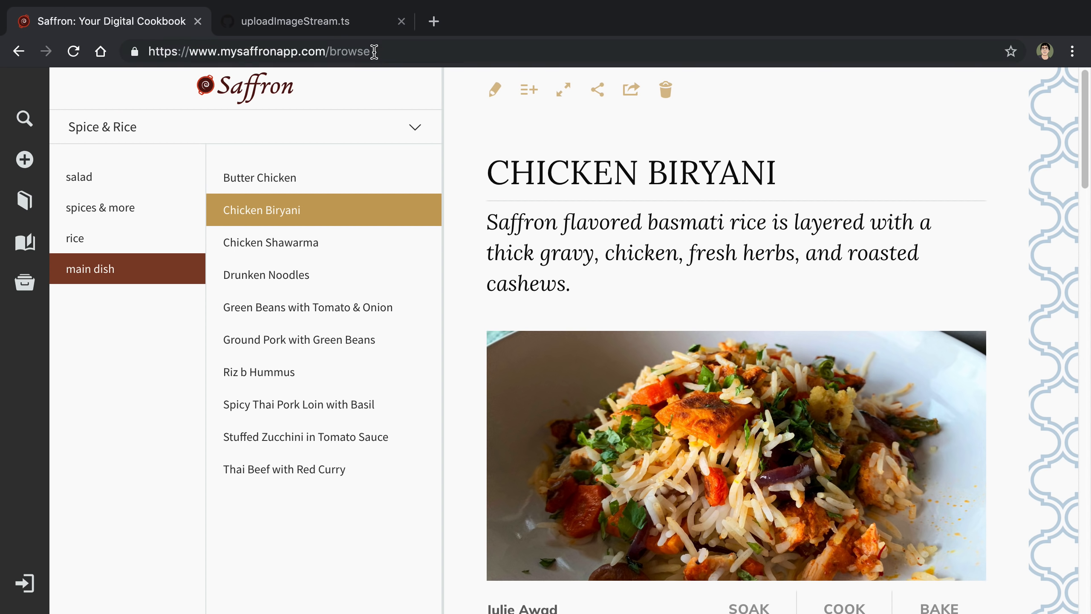
pyautogui.click(294, 21)
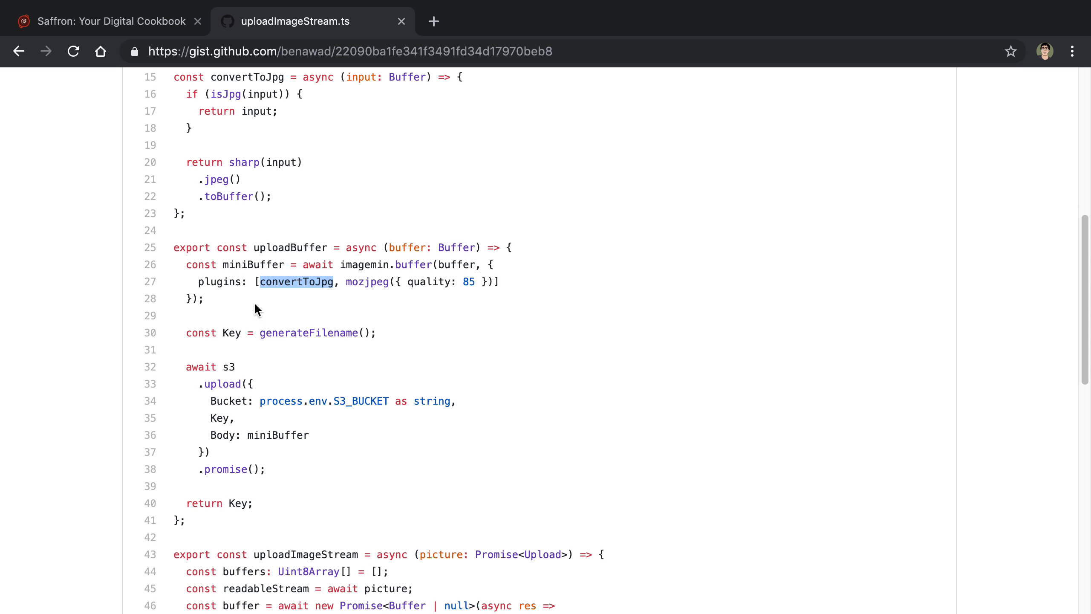
pyautogui.moveTo(316, 280)
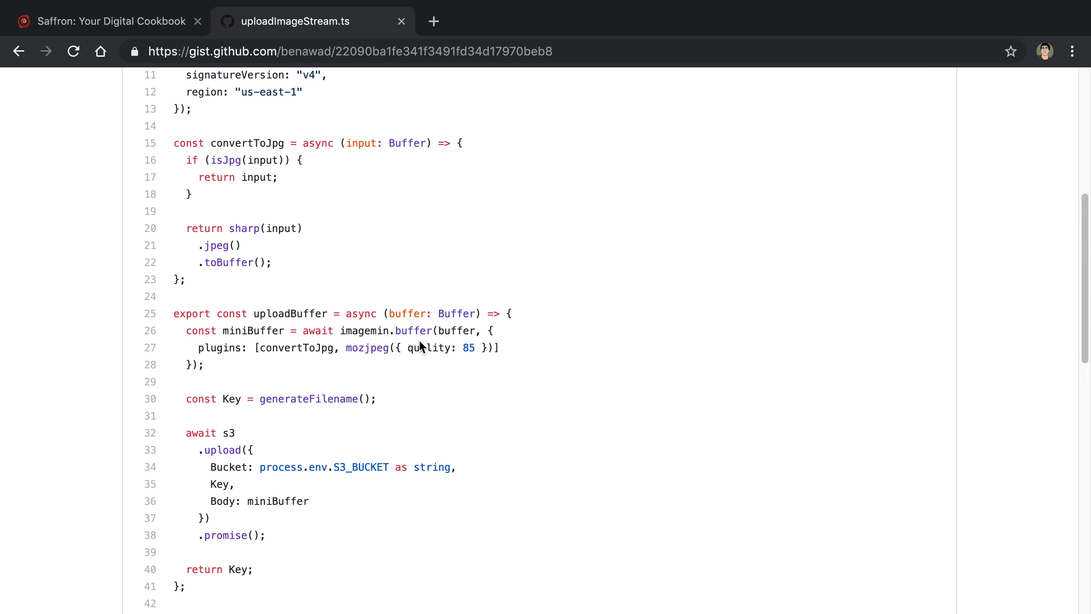
pyautogui.scroll(3)
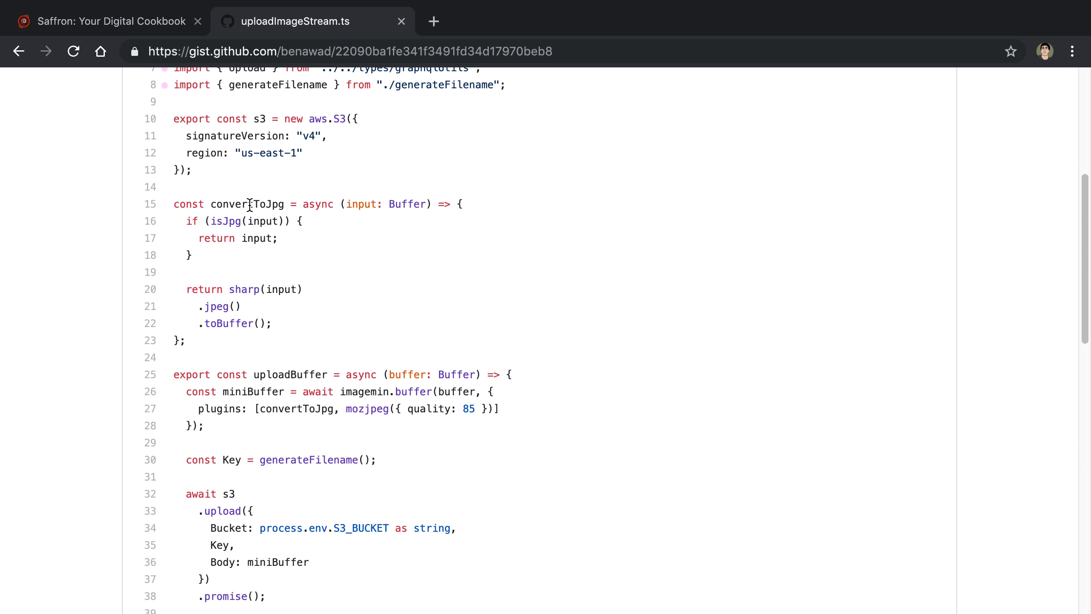
pyautogui.doubleClick(408, 204)
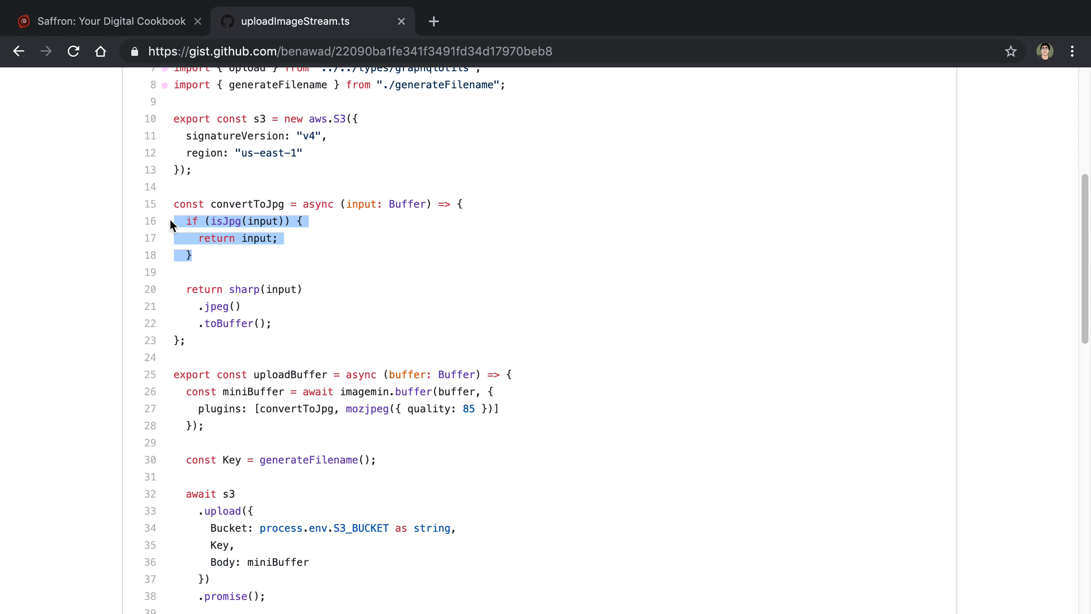
pyautogui.moveTo(212, 241)
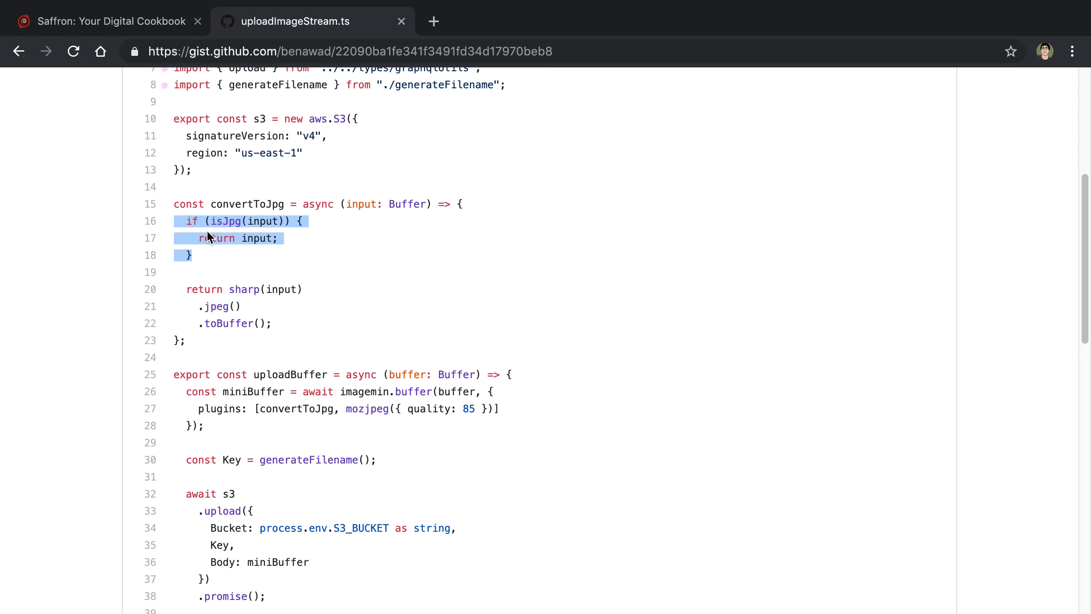
pyautogui.scroll(3)
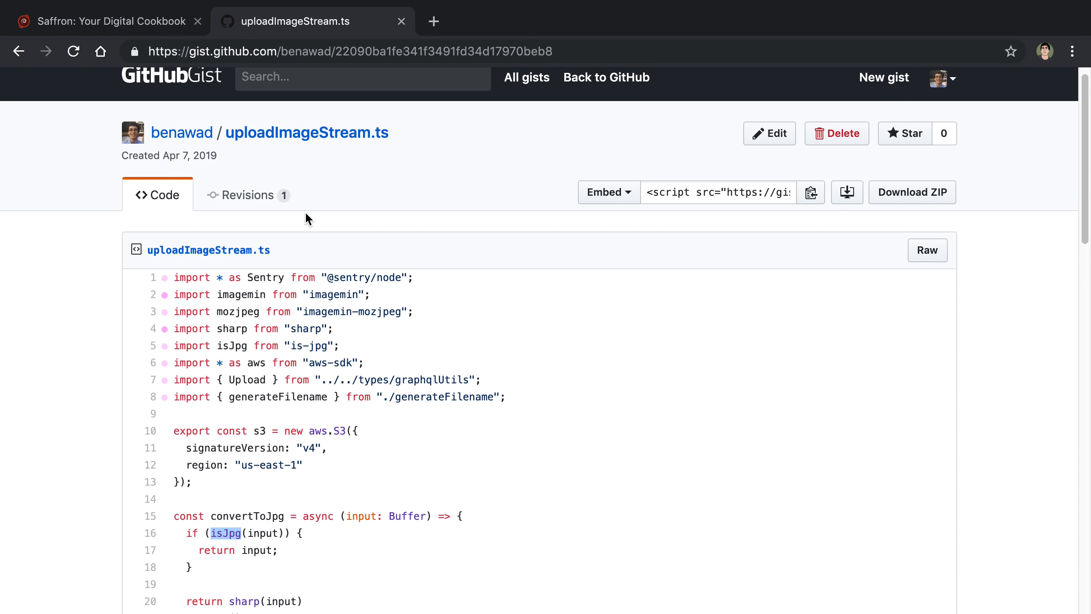
pyautogui.scroll(-3)
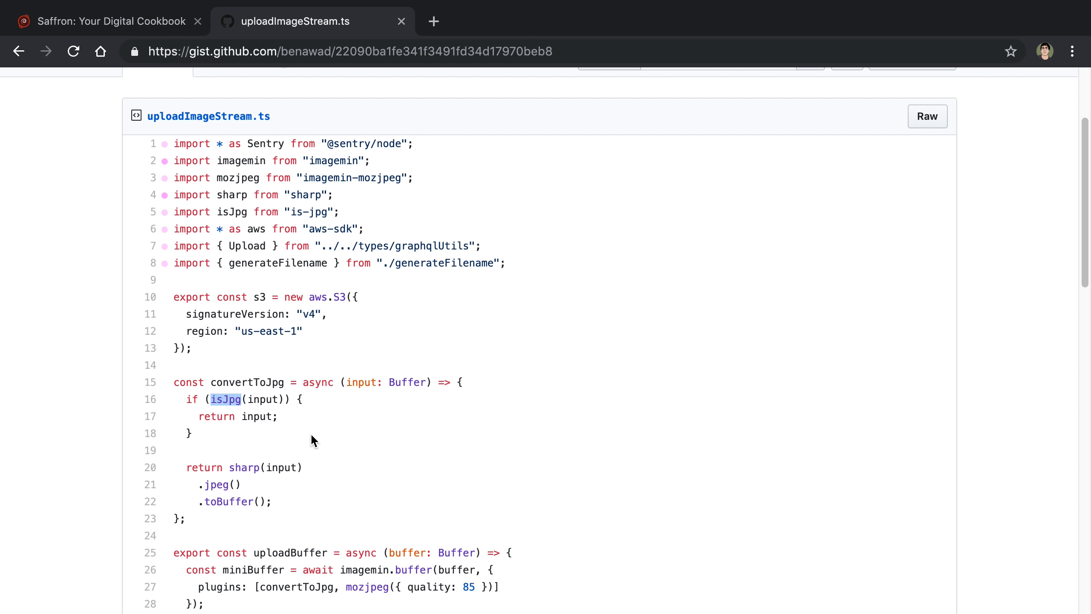
pyautogui.moveTo(310, 444)
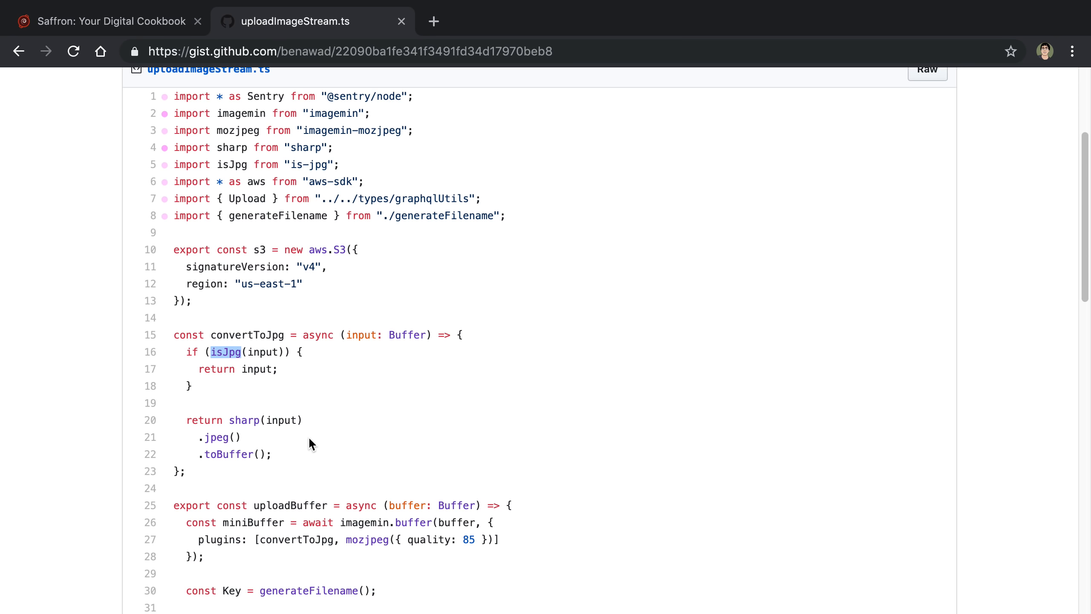
pyautogui.scroll(-3)
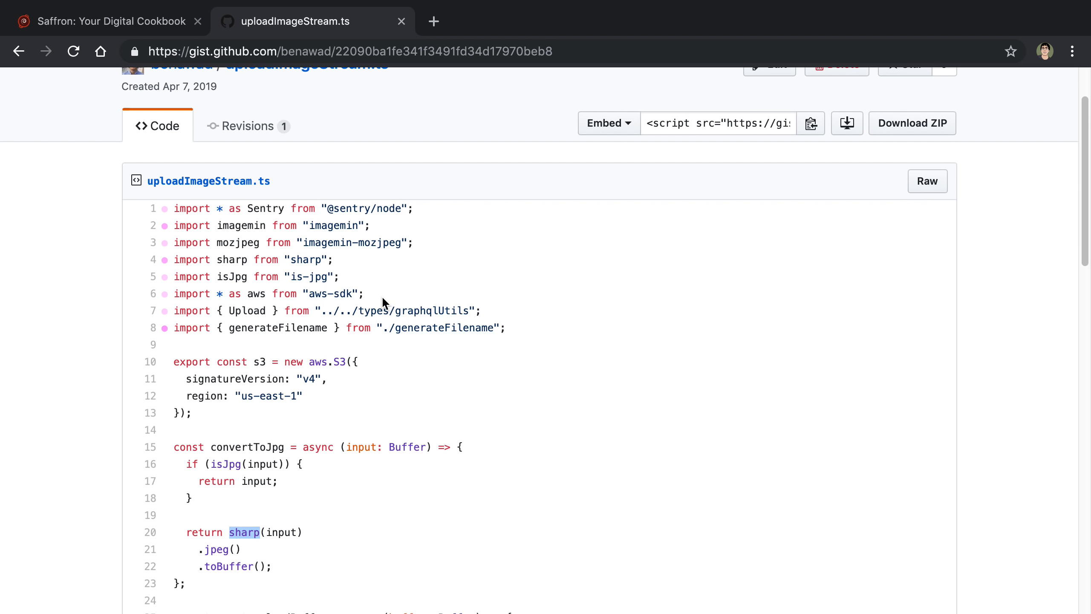
pyautogui.scroll(-3)
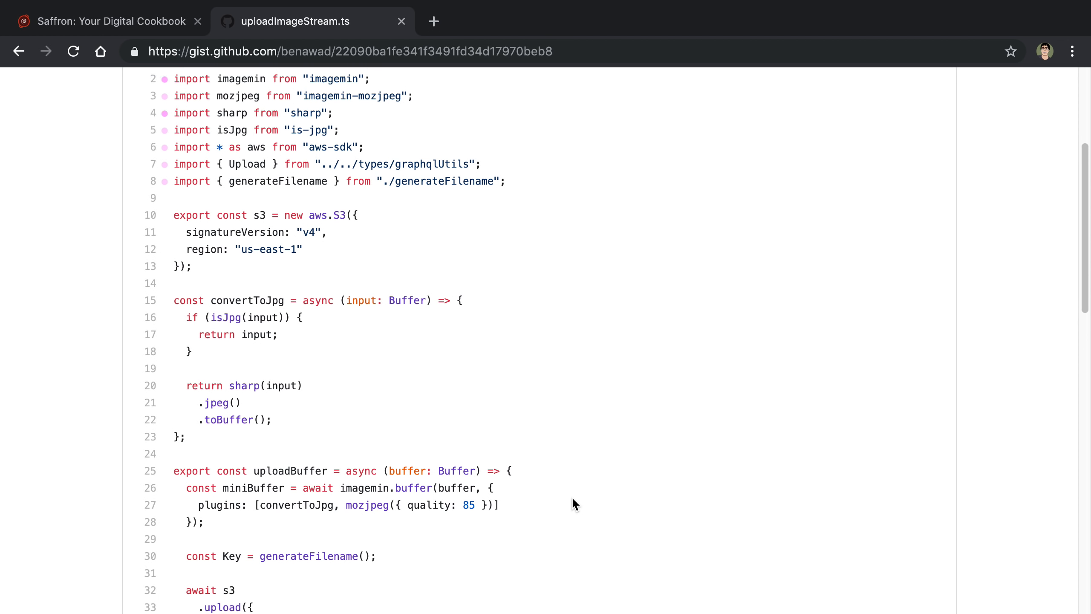
# Bring the uploadImageStream function into view and point out words in its signature and body.
pyautogui.scroll(-3)
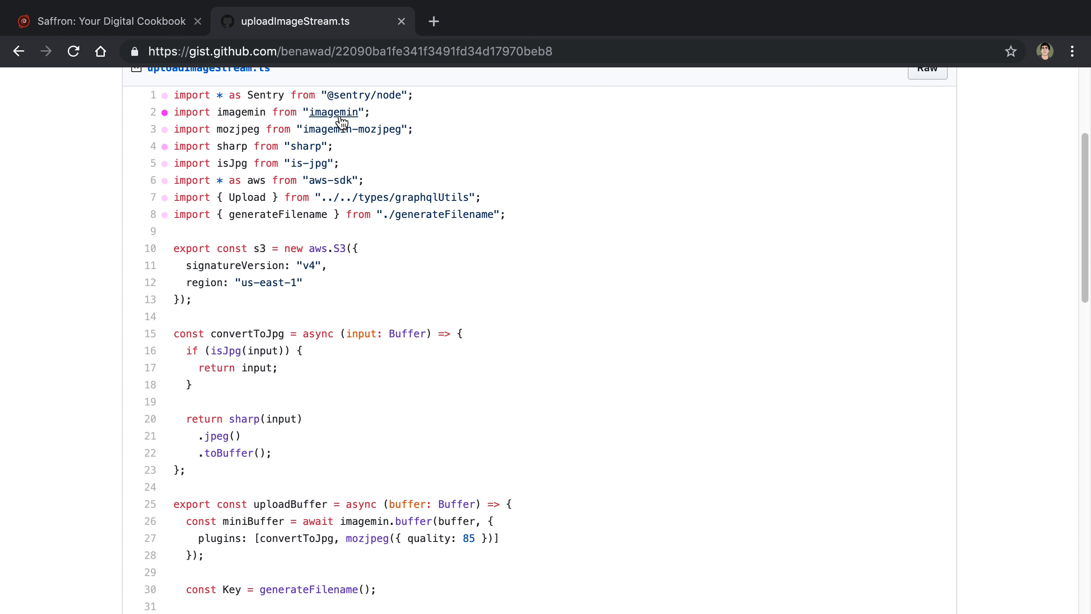
pyautogui.moveTo(370, 137)
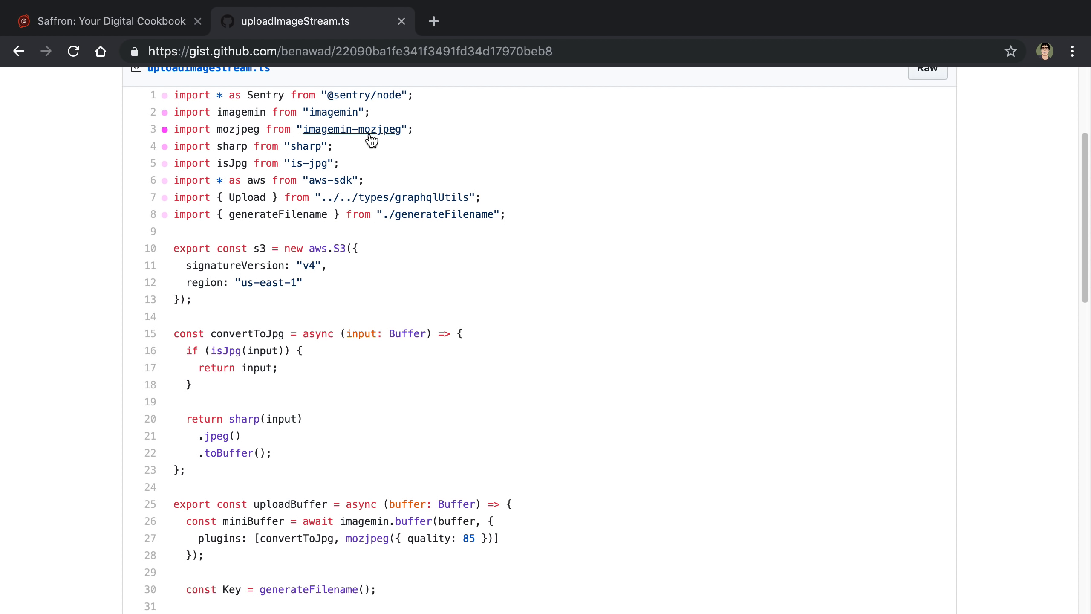
pyautogui.moveTo(415, 333)
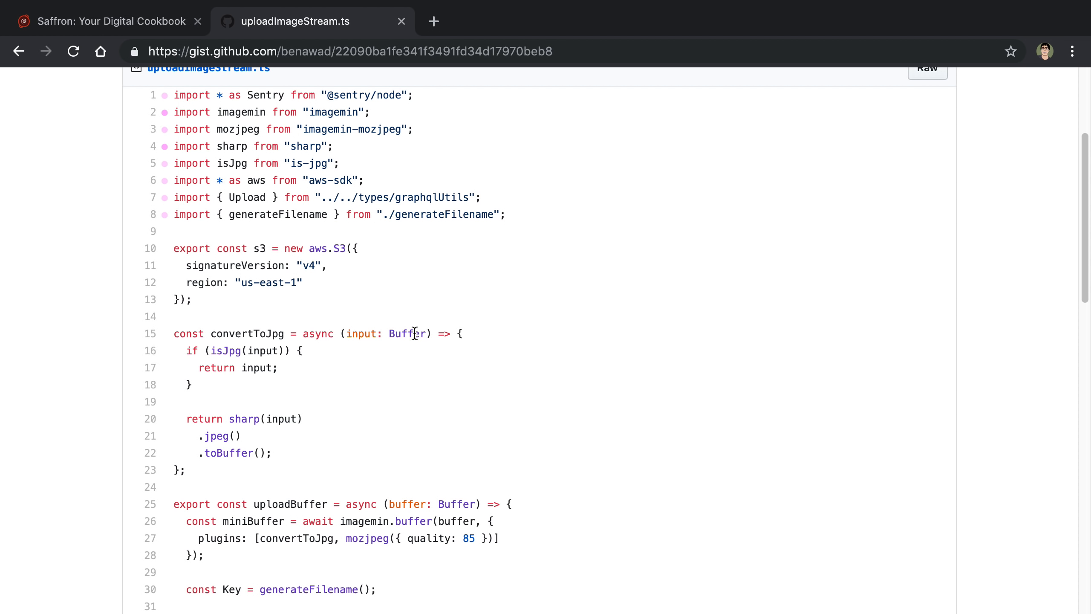
pyautogui.moveTo(445, 312)
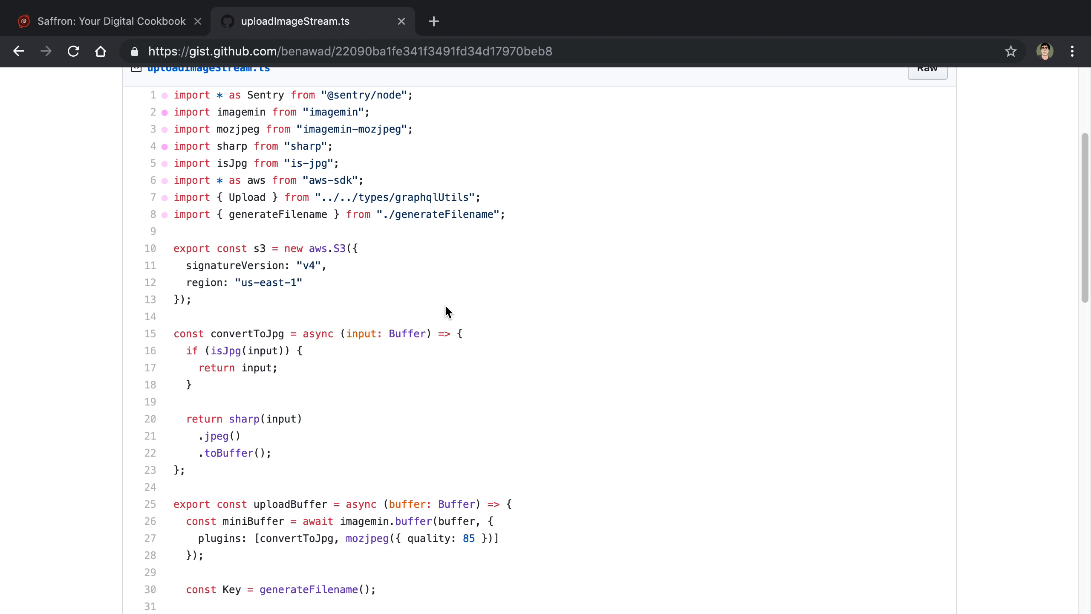
pyautogui.moveTo(463, 297)
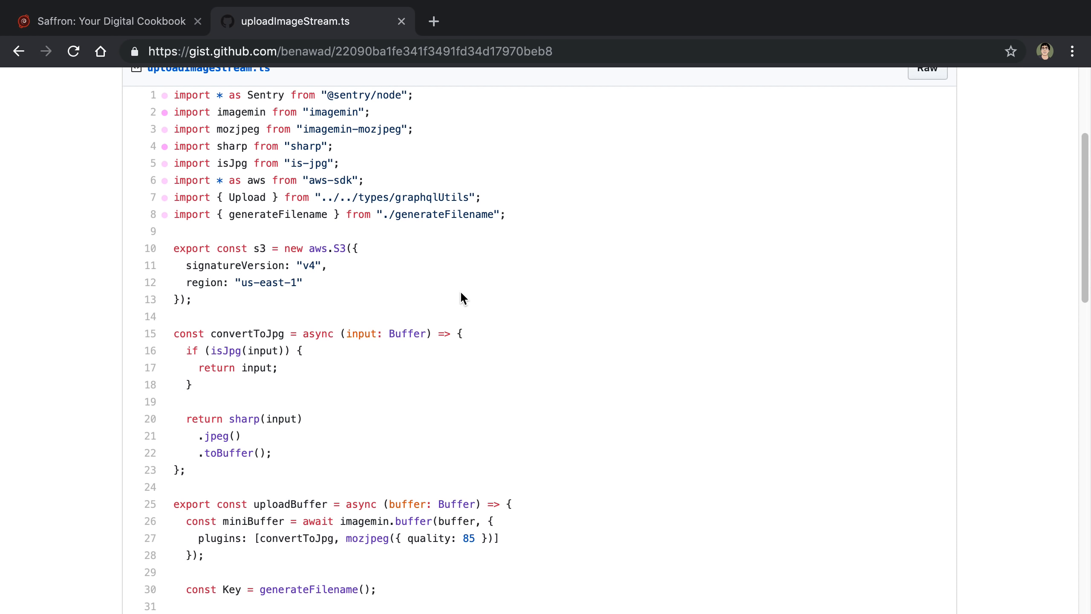
pyautogui.scroll(-3)
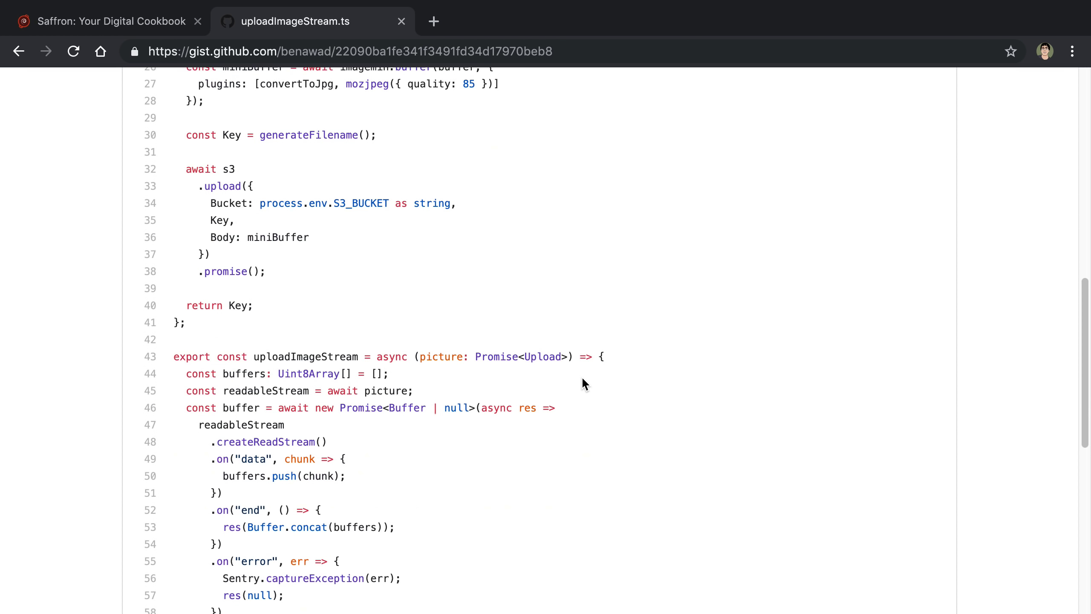
pyautogui.scroll(-3)
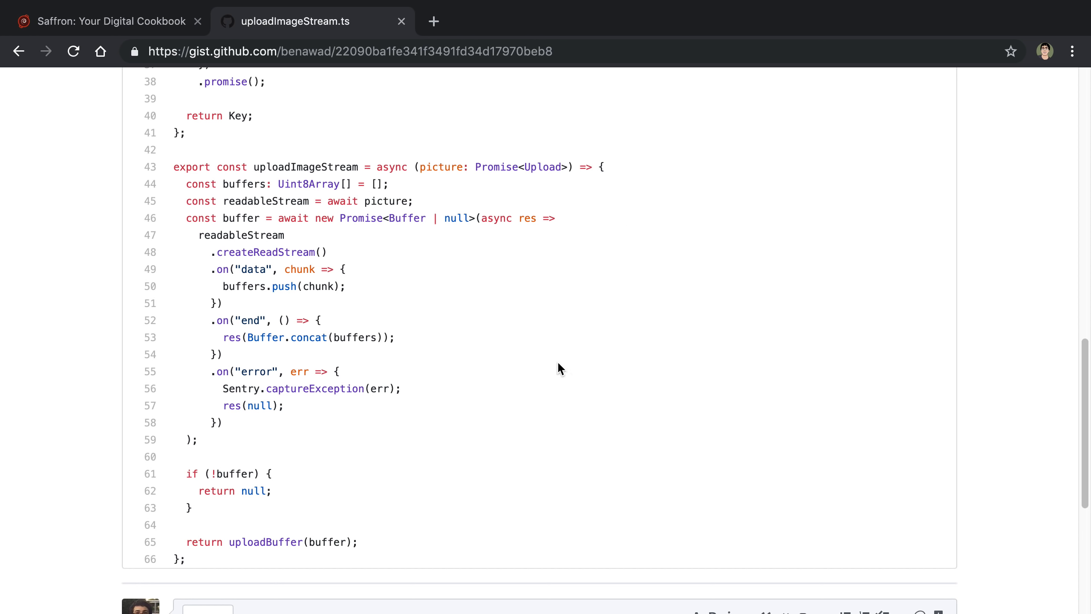
pyautogui.doubleClick(441, 167)
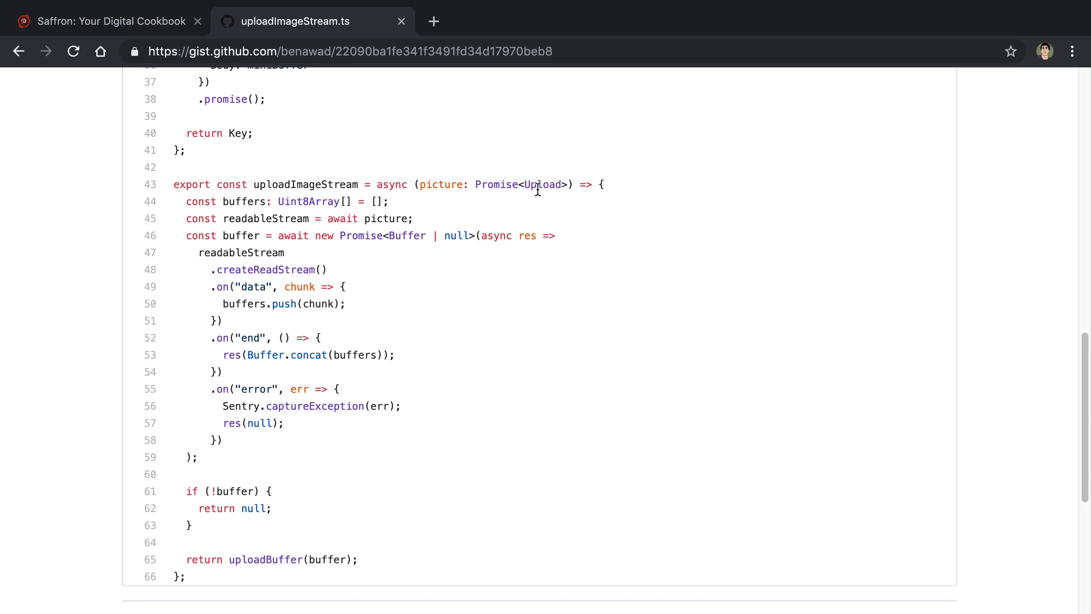
pyautogui.doubleClick(542, 185)
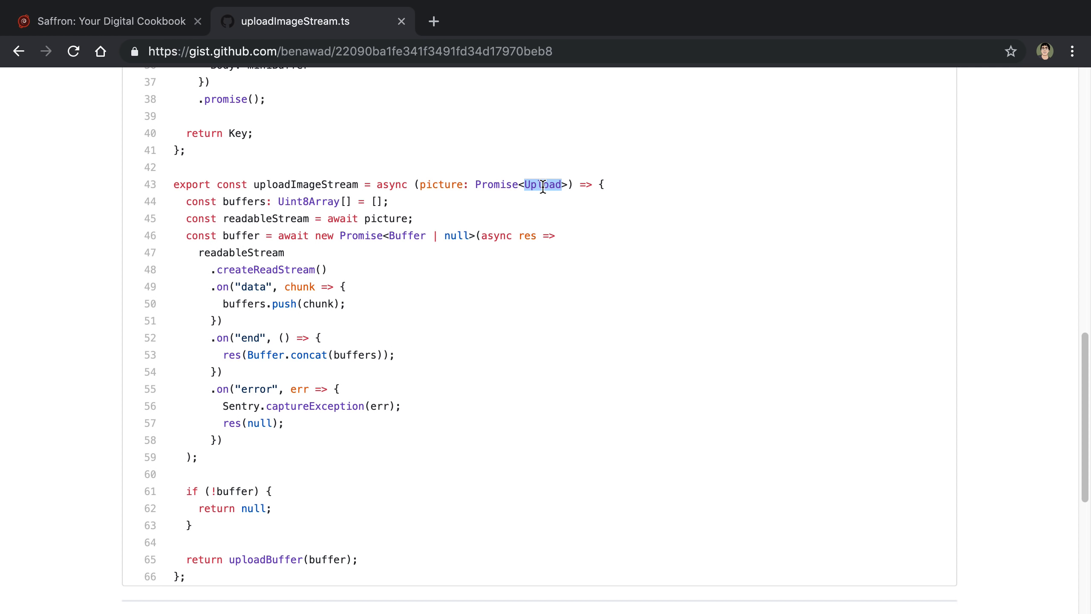
pyautogui.moveTo(286, 272)
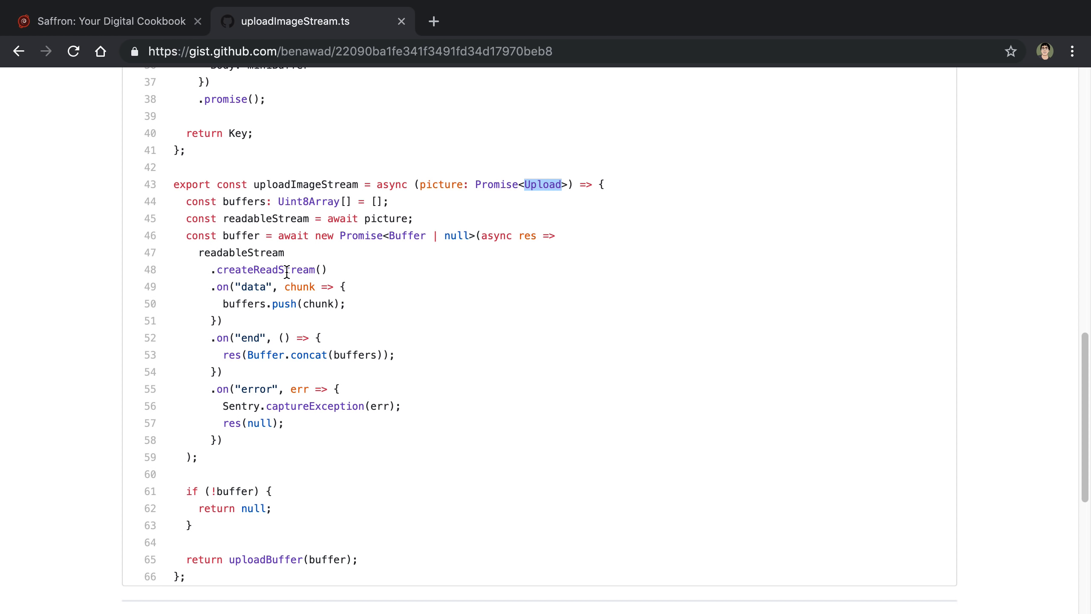
pyautogui.doubleClick(264, 270)
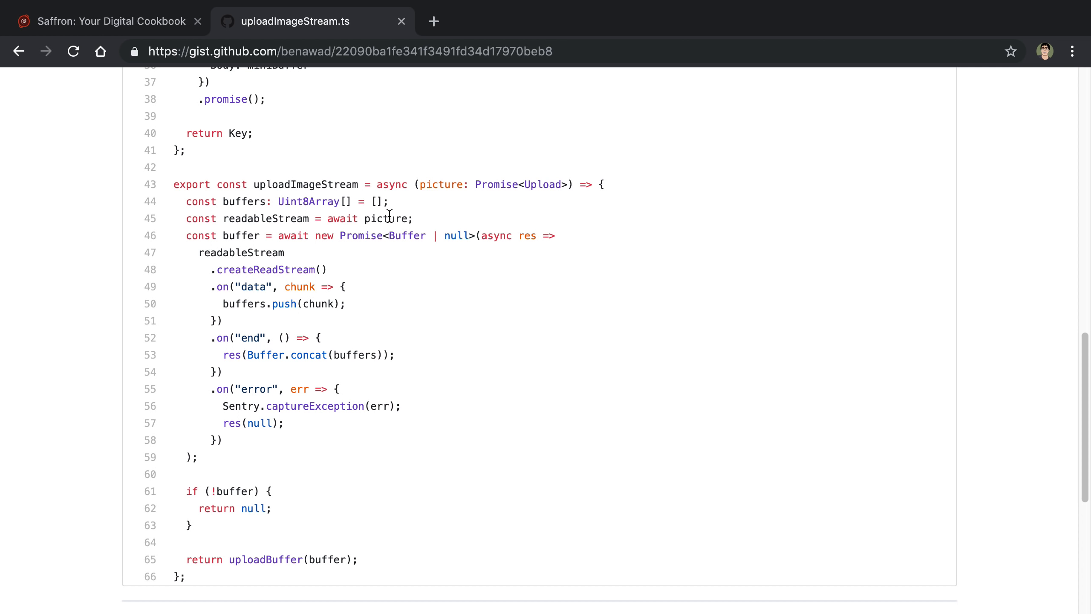
pyautogui.moveTo(475, 185)
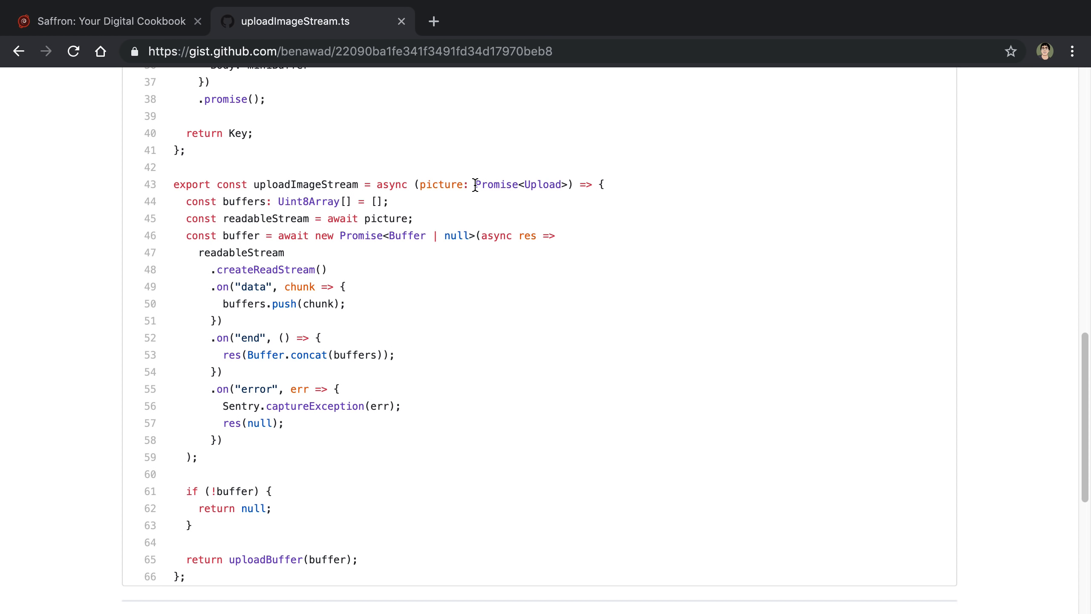
pyautogui.moveTo(569, 184)
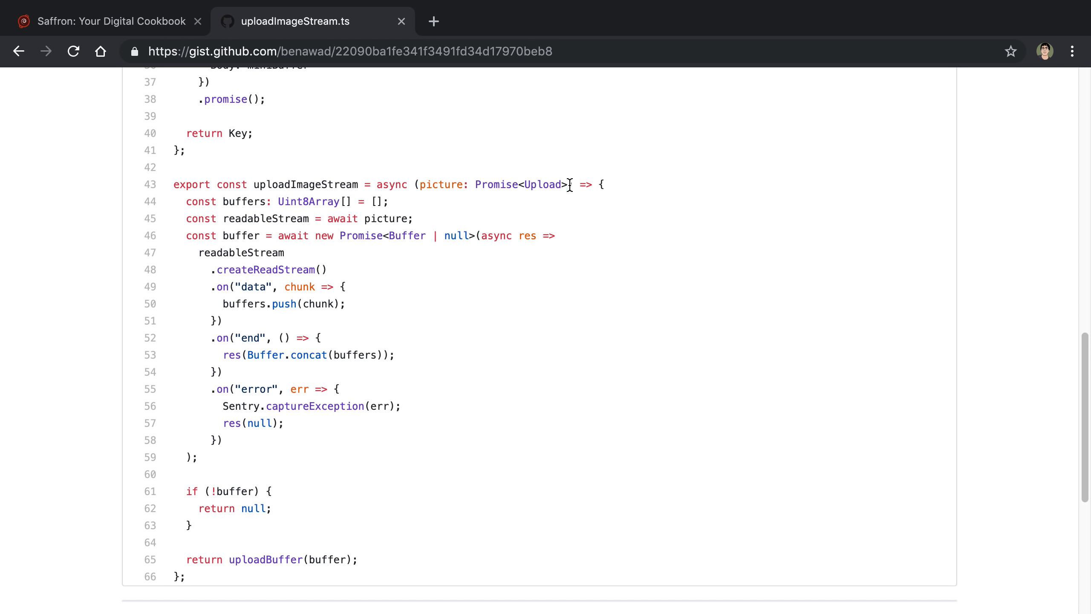
pyautogui.moveTo(514, 217)
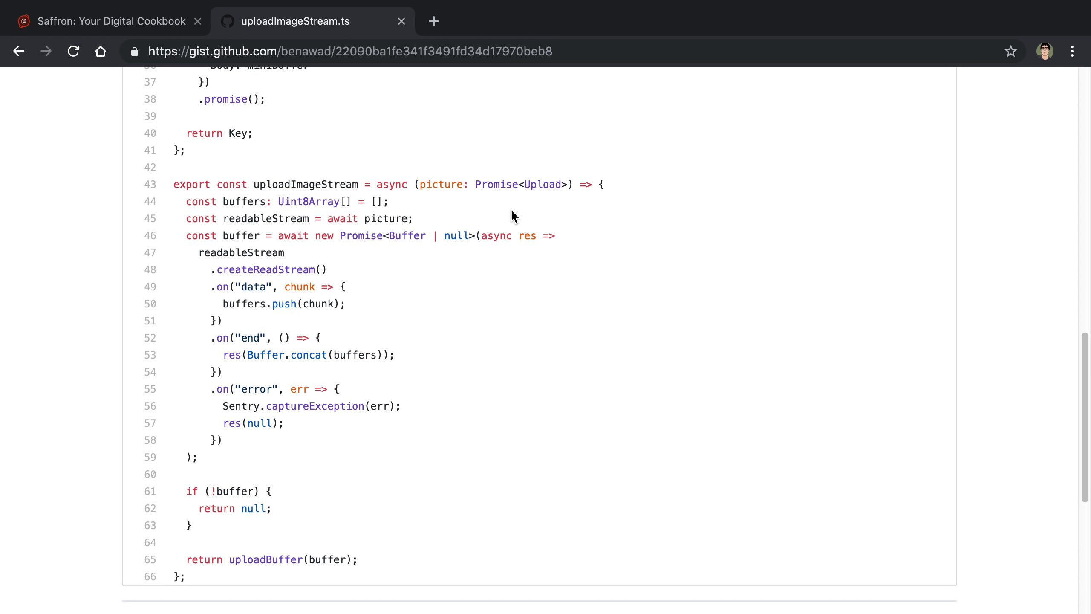
pyautogui.moveTo(376, 277)
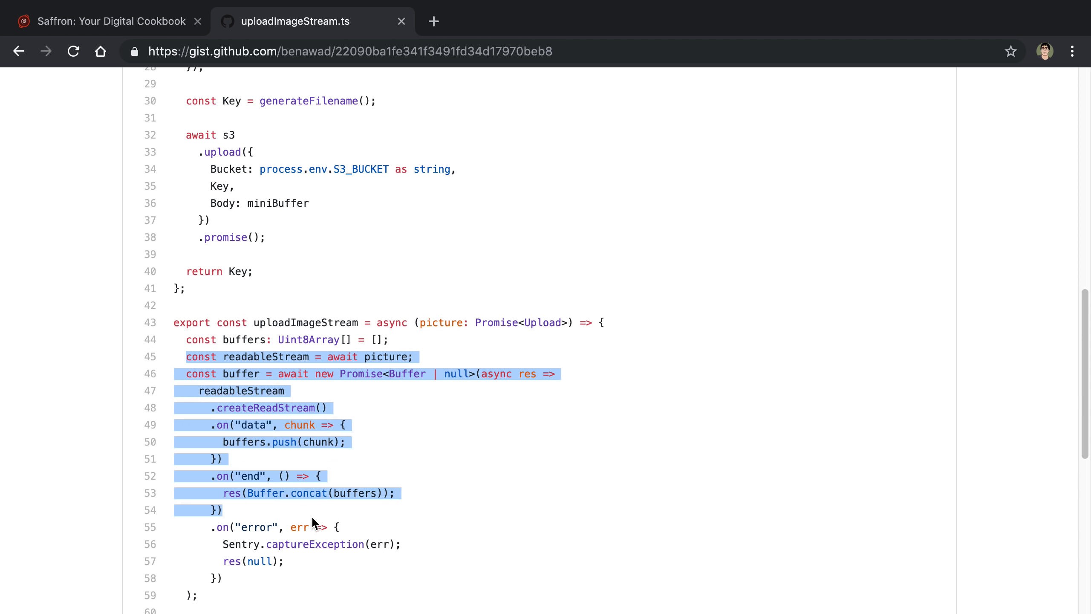
# Scroll the gist so the whole uploadImageStream function, lines 43–66, is visible.
pyautogui.scroll(3)
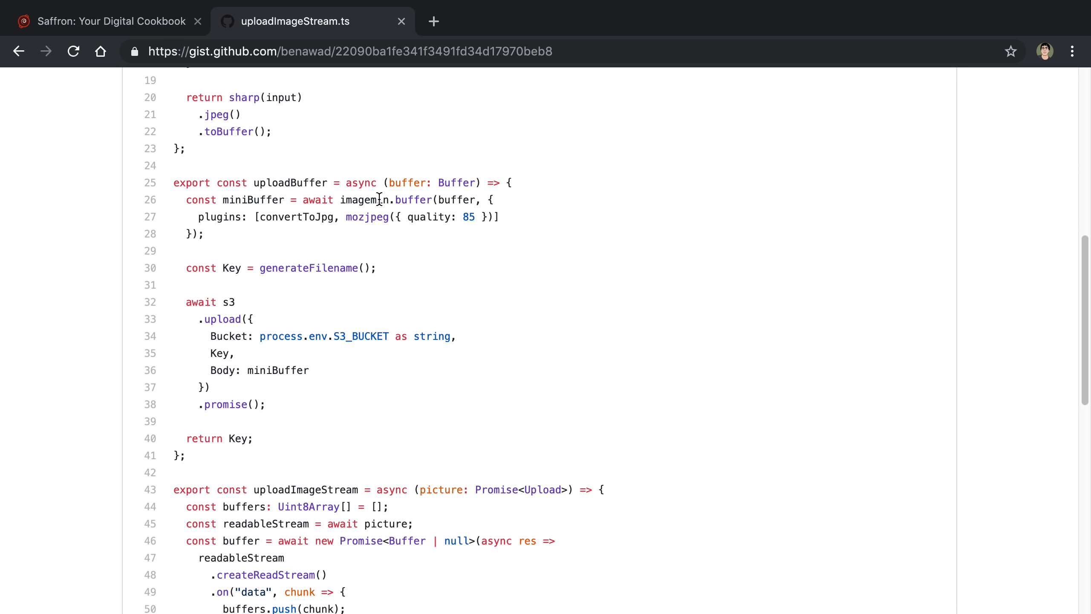
pyautogui.moveTo(420, 264)
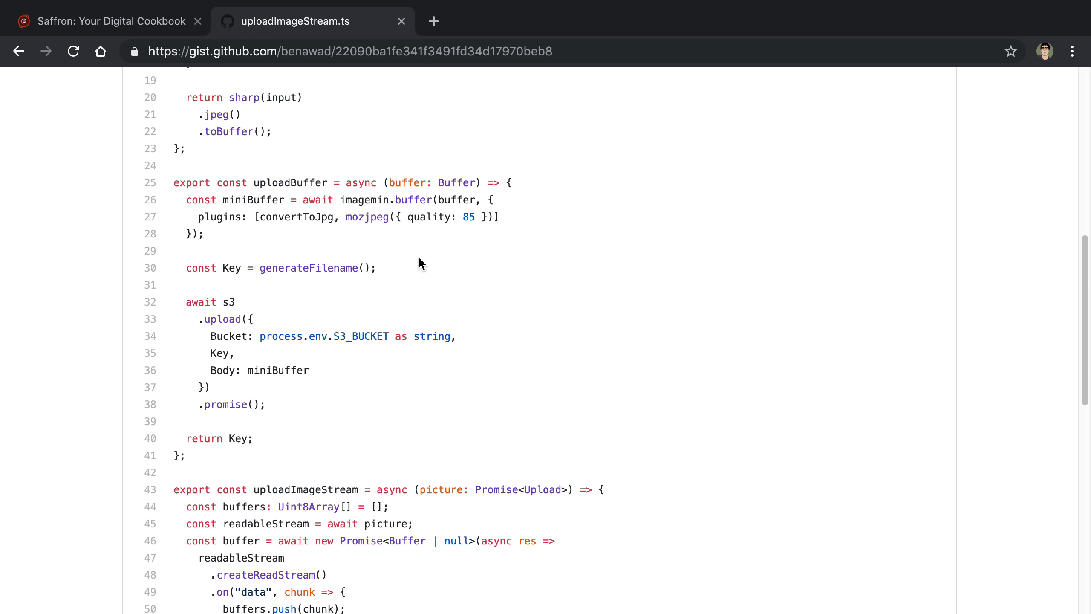
pyautogui.scroll(-3)
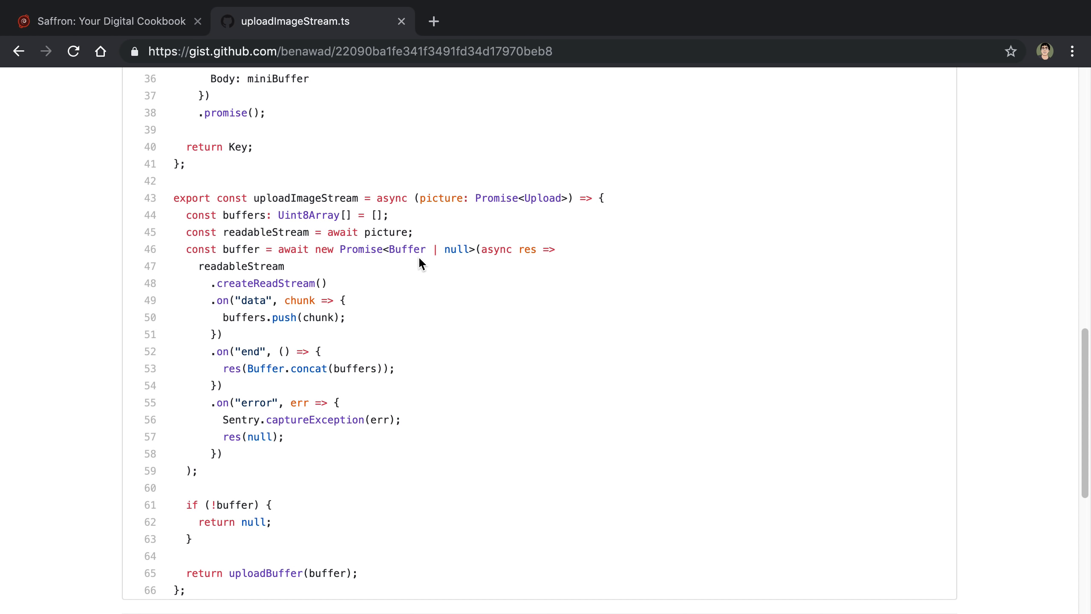
pyautogui.scroll(3)
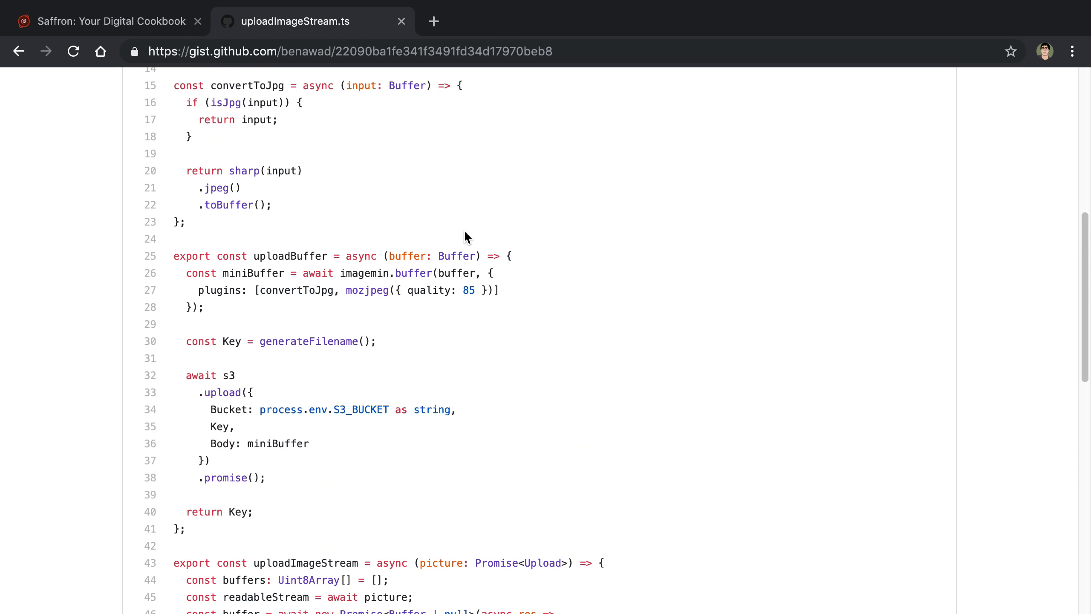
pyautogui.scroll(-3)
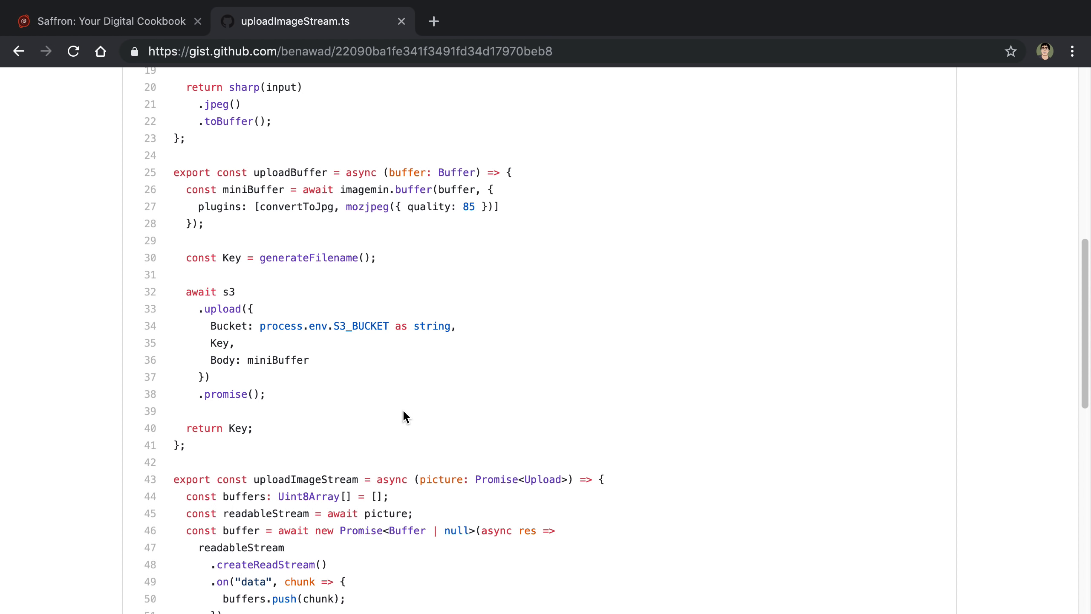
pyautogui.moveTo(396, 341)
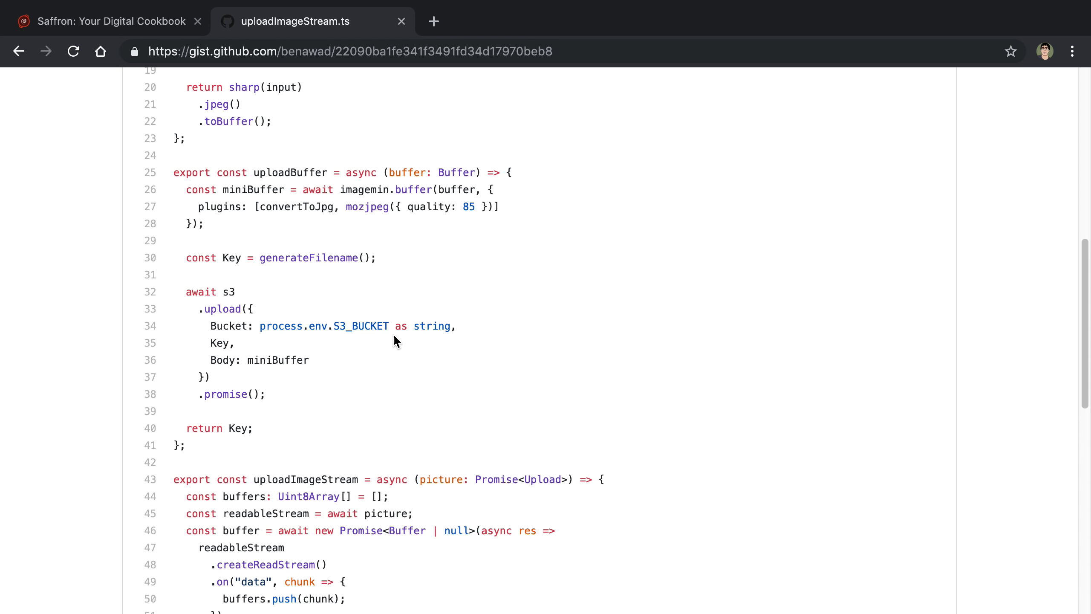
pyautogui.moveTo(413, 237)
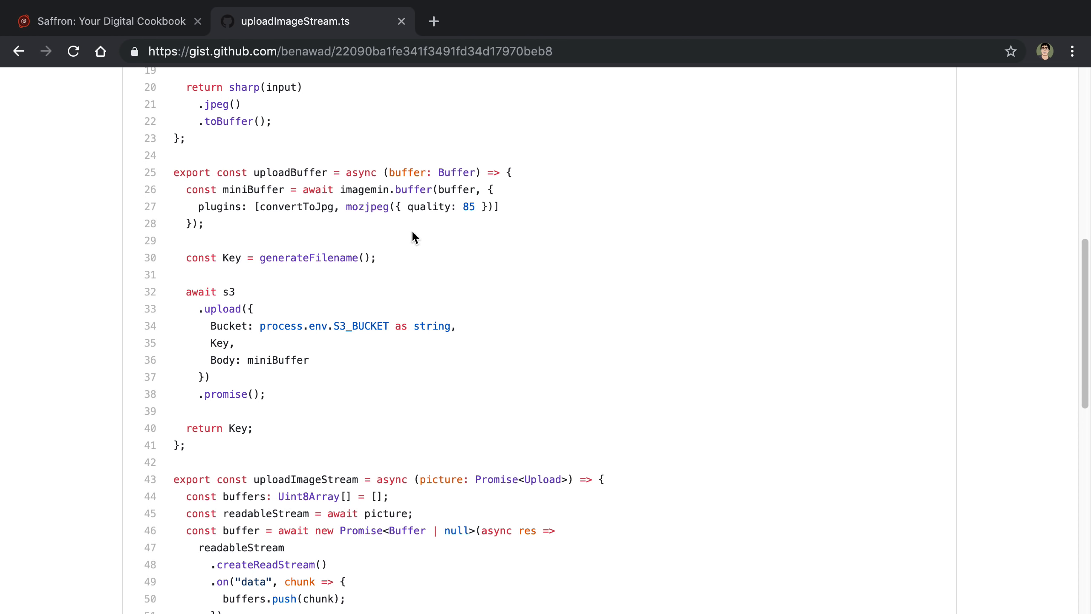
pyautogui.scroll(-3)
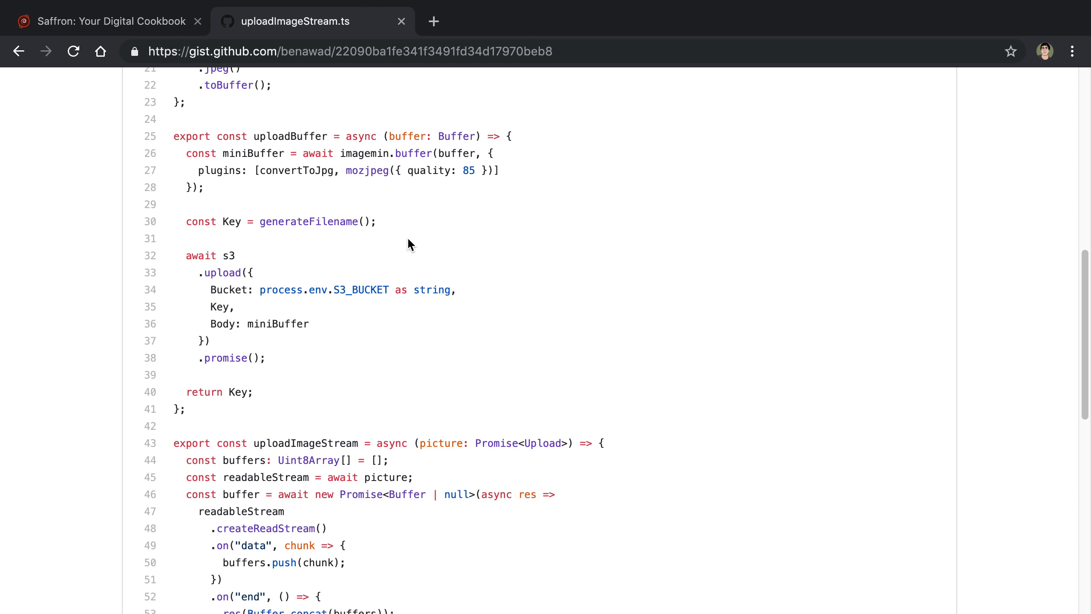
pyautogui.scroll(-3)
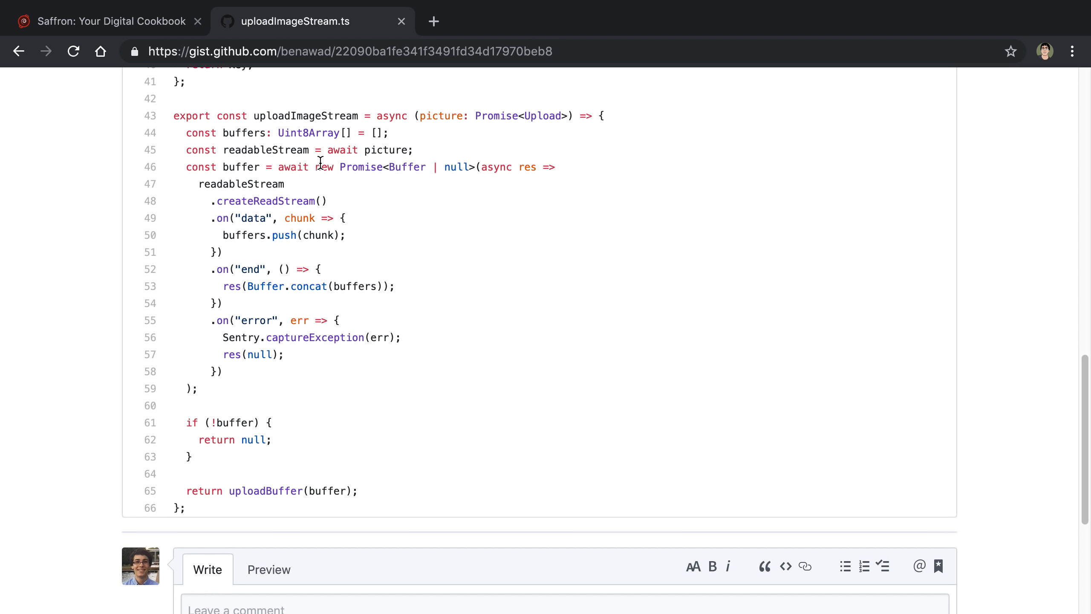
pyautogui.moveTo(342, 198)
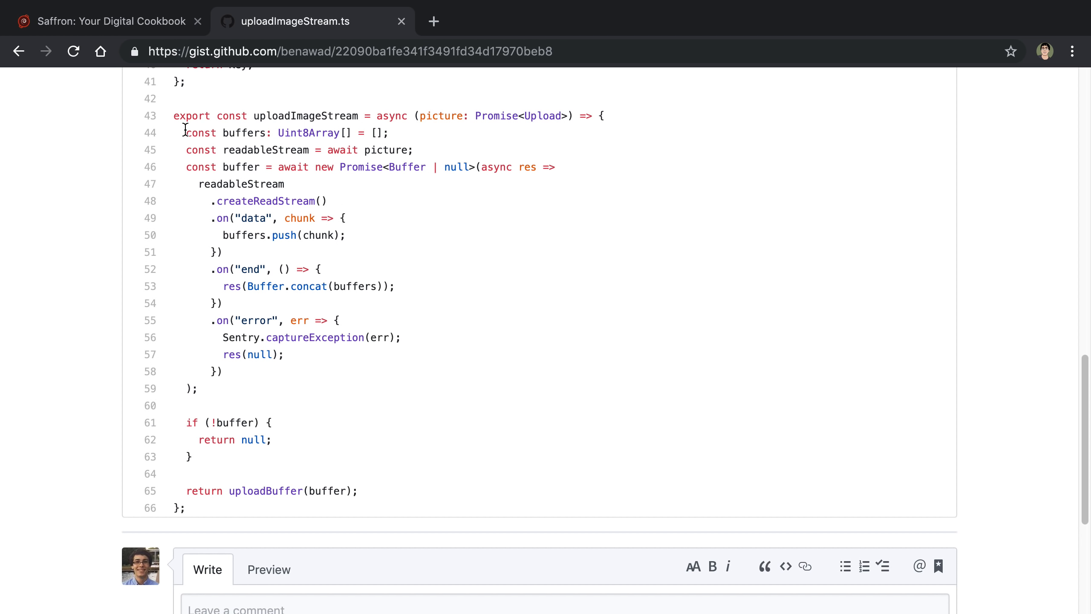
# Highlight the empty buffers array, the readableStream name and the chunk pushed into buffers.
pyautogui.tripleClick(279, 133)
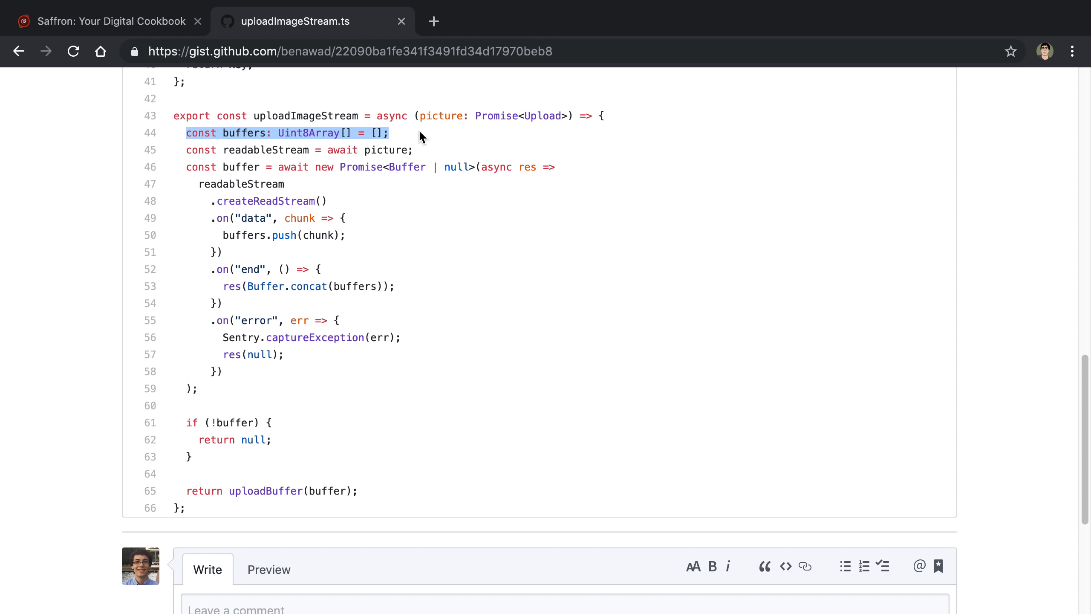
pyautogui.moveTo(261, 162)
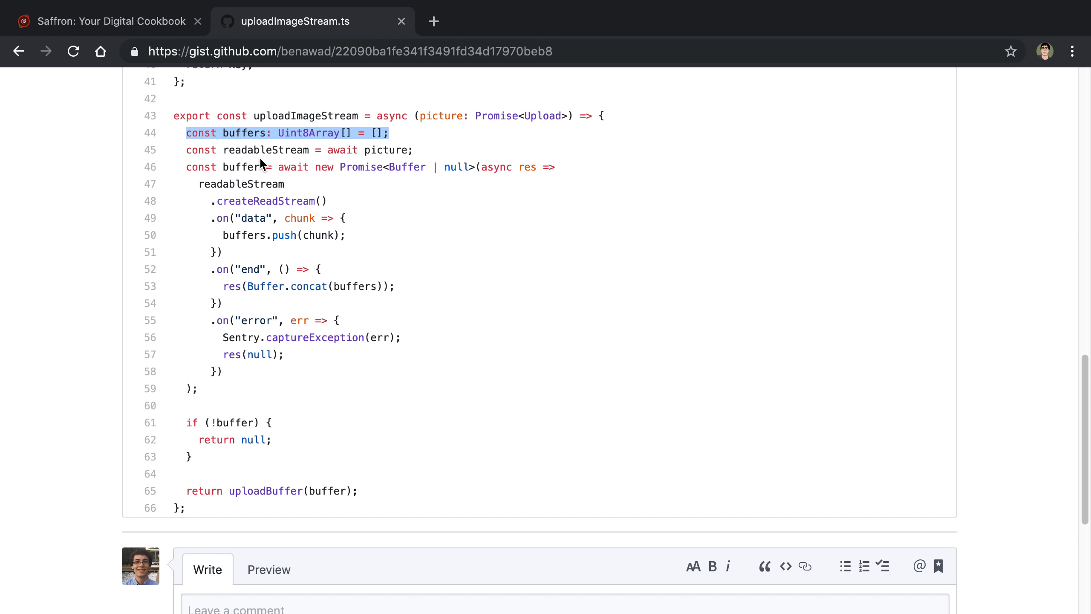
pyautogui.moveTo(405, 140)
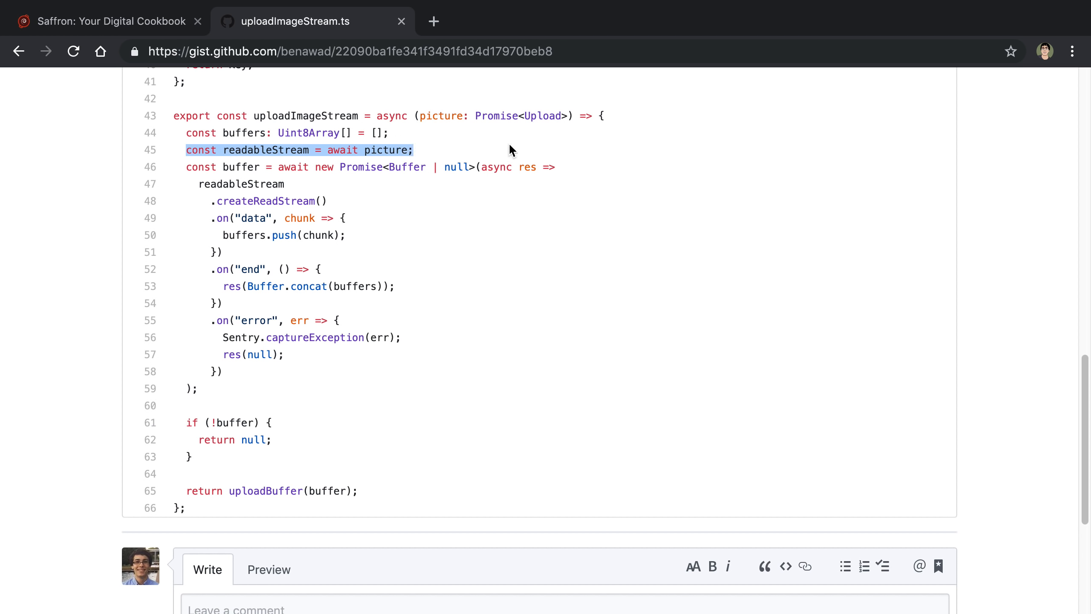
pyautogui.moveTo(450, 167)
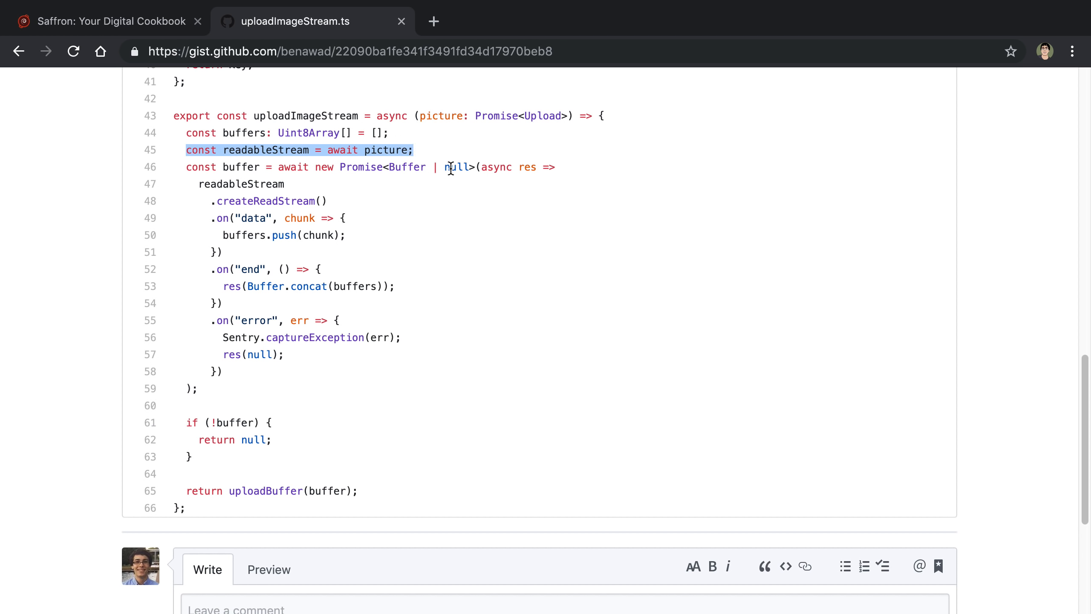
pyautogui.doubleClick(266, 150)
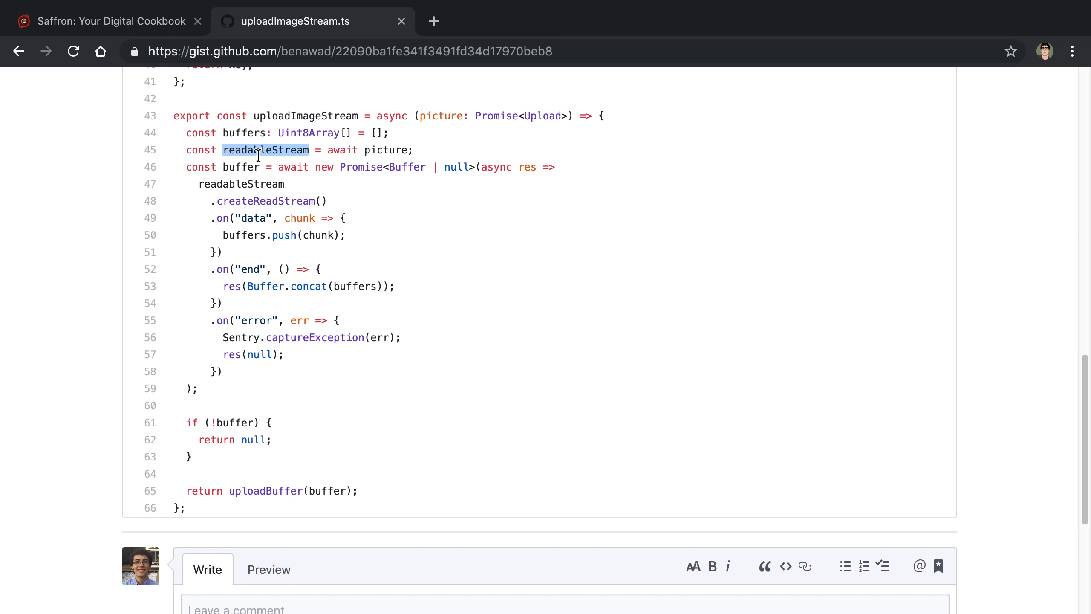
pyautogui.moveTo(408, 142)
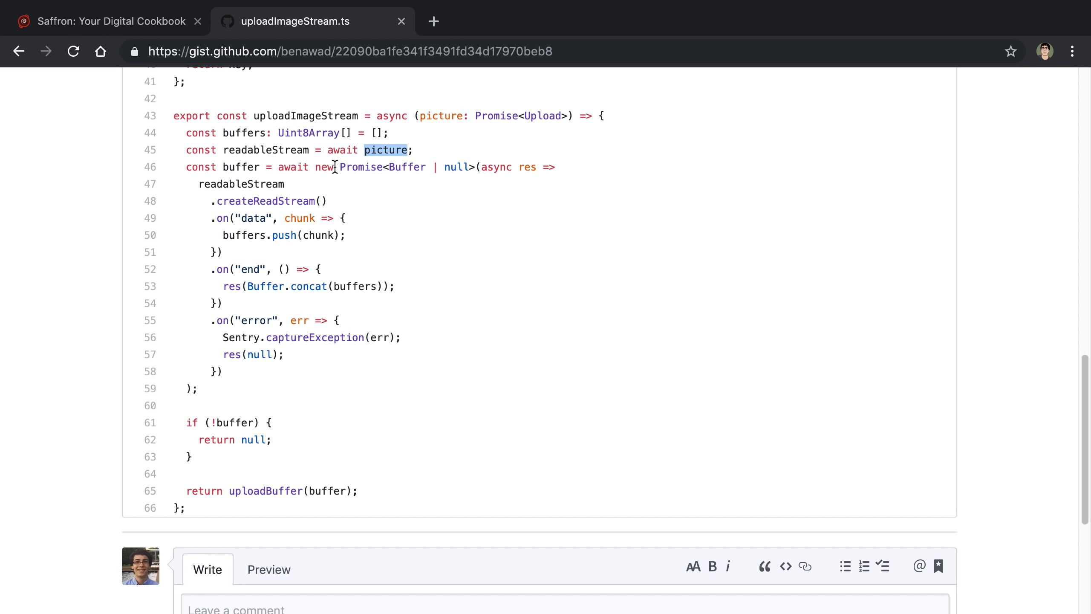
pyautogui.moveTo(361, 183)
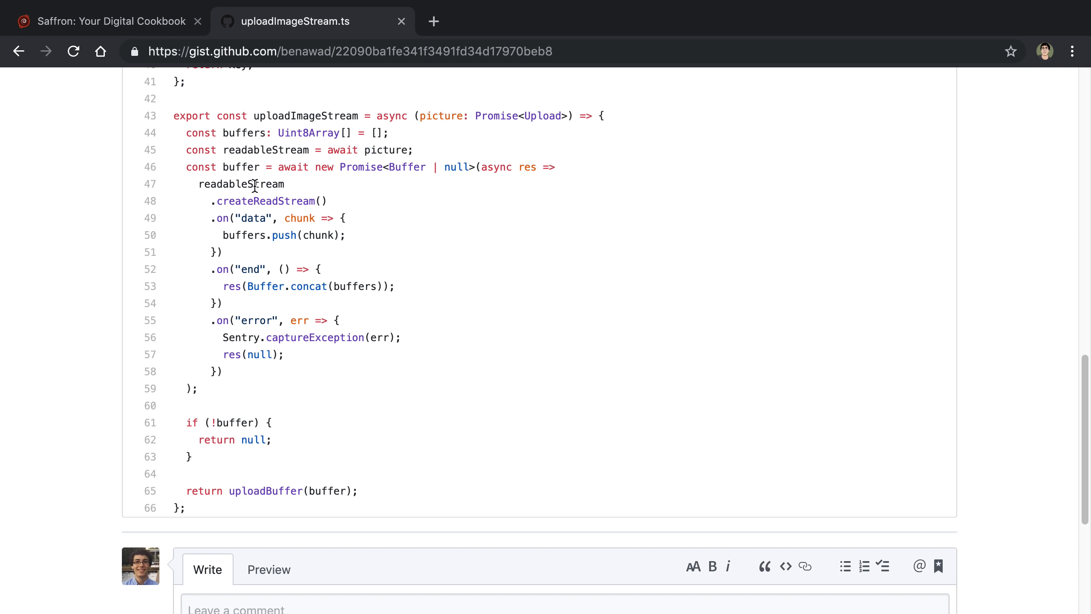
pyautogui.doubleClick(241, 184)
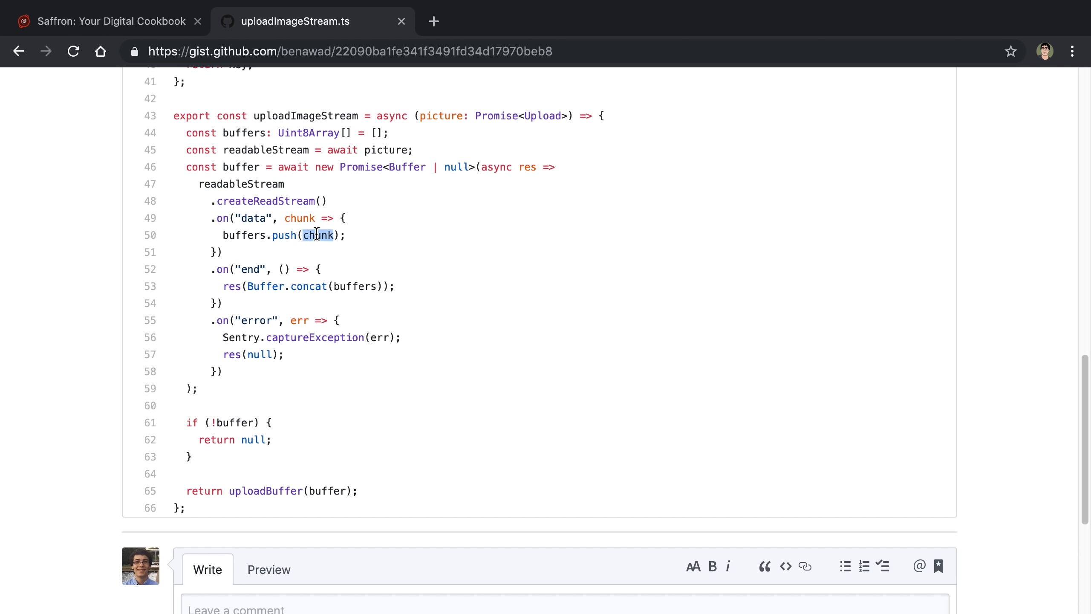
pyautogui.moveTo(399, 237)
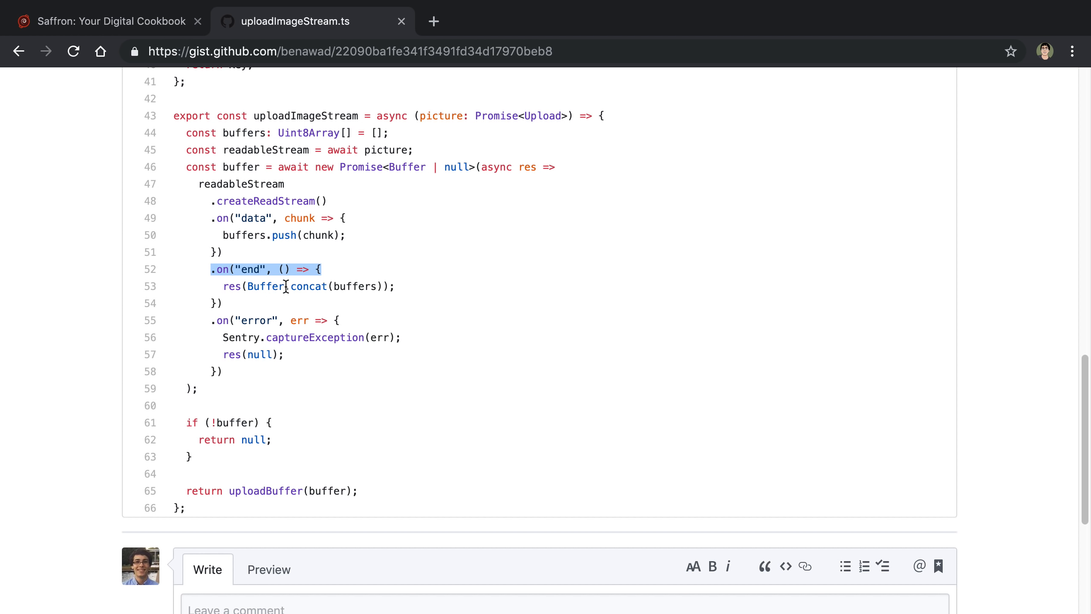
pyautogui.doubleClick(241, 166)
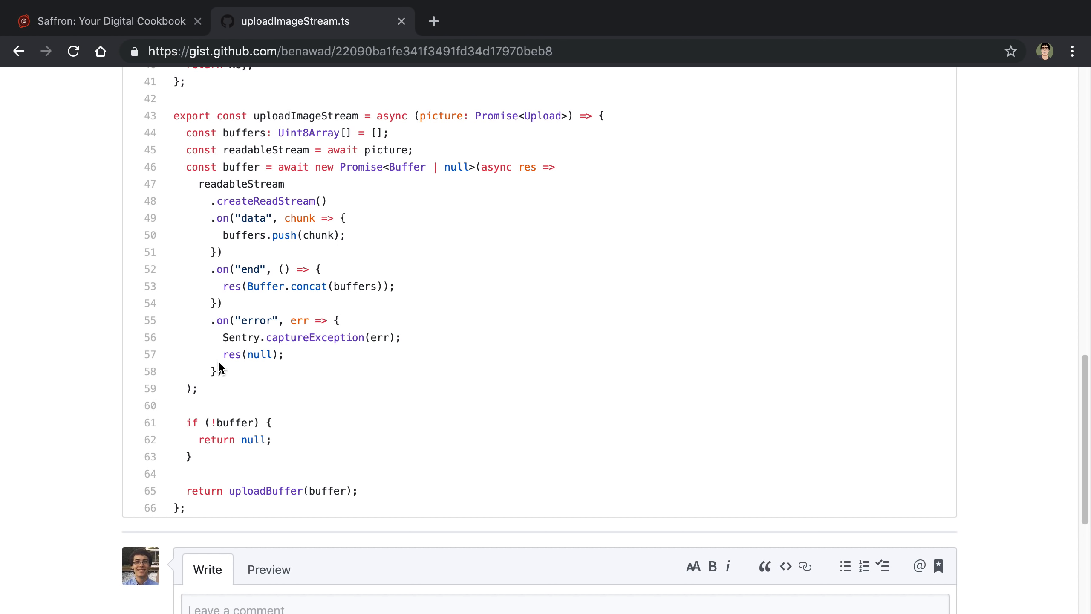
pyautogui.moveTo(521, 313)
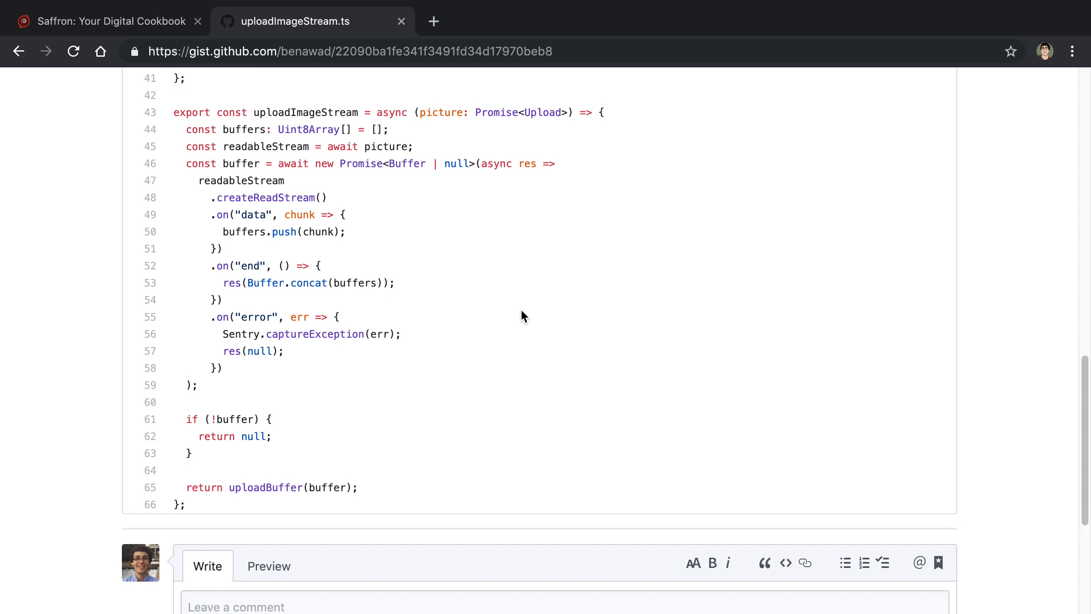
pyautogui.moveTo(480, 252)
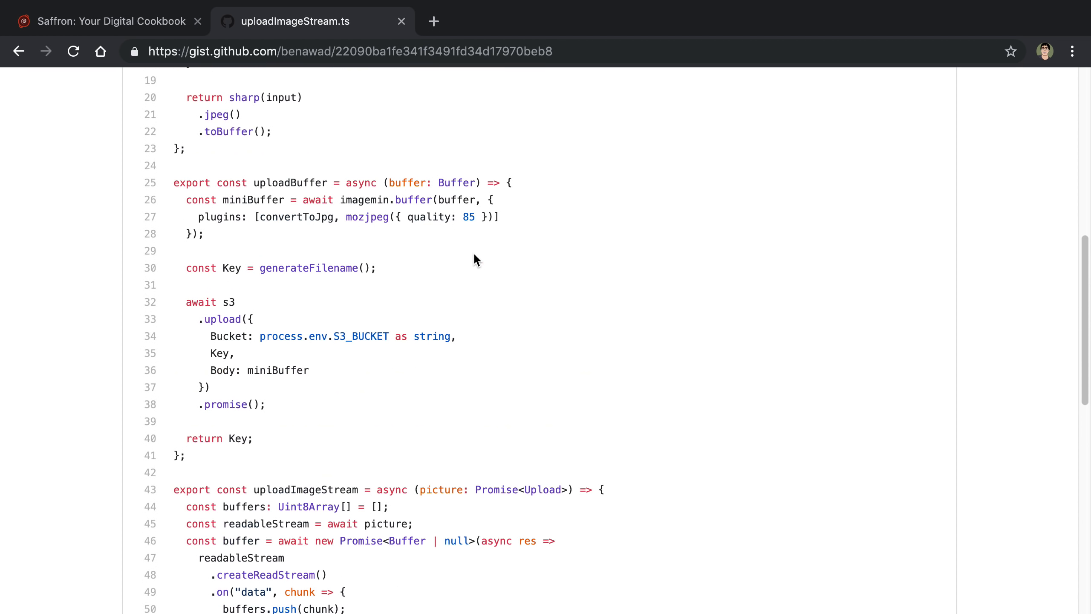
pyautogui.doubleClick(365, 199)
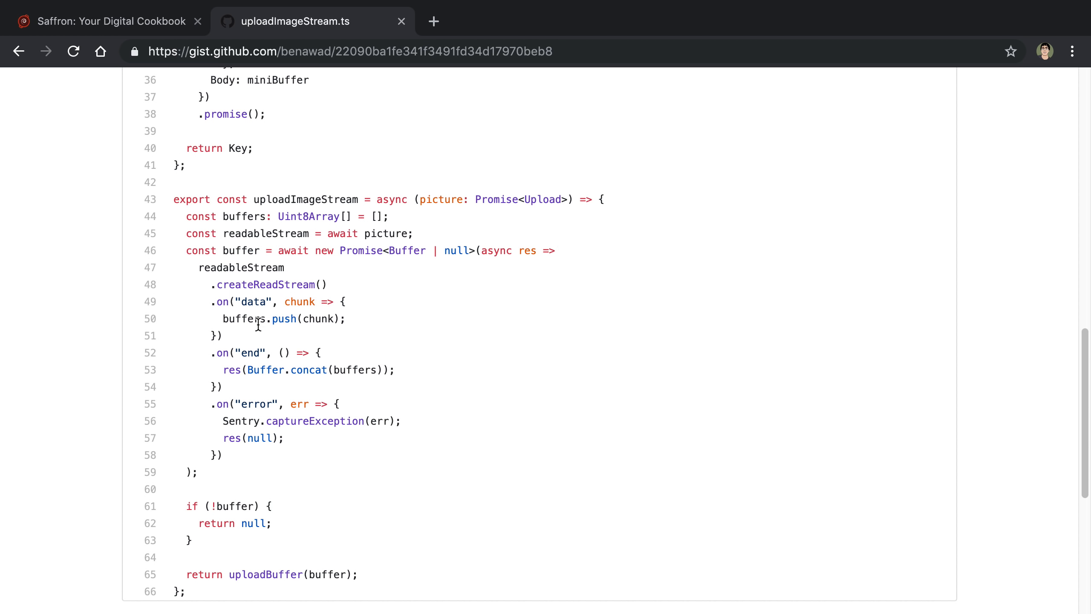
pyautogui.moveTo(264, 288)
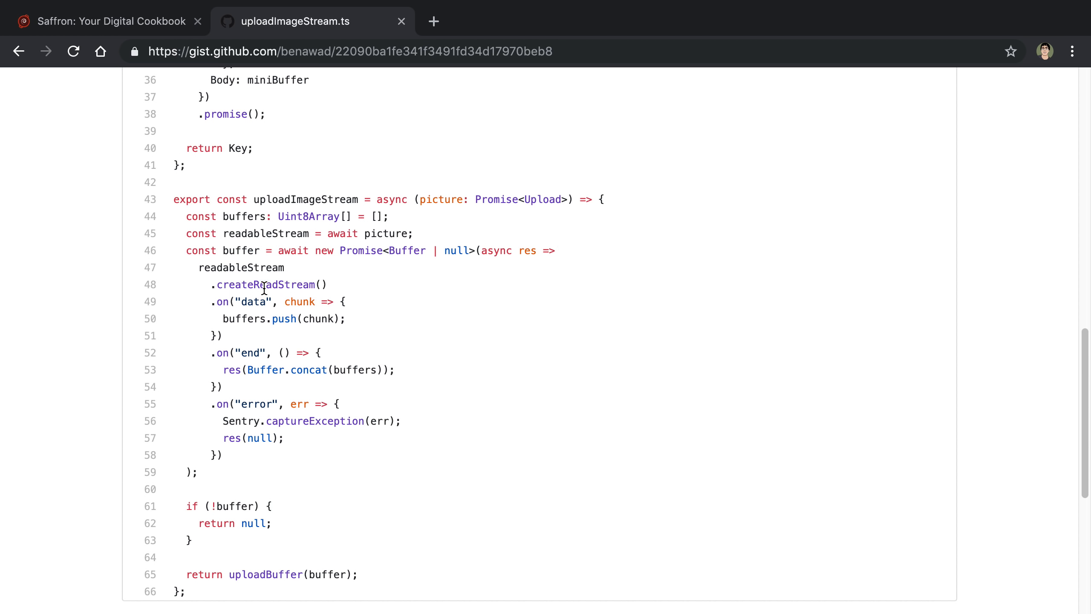
pyautogui.moveTo(264, 286)
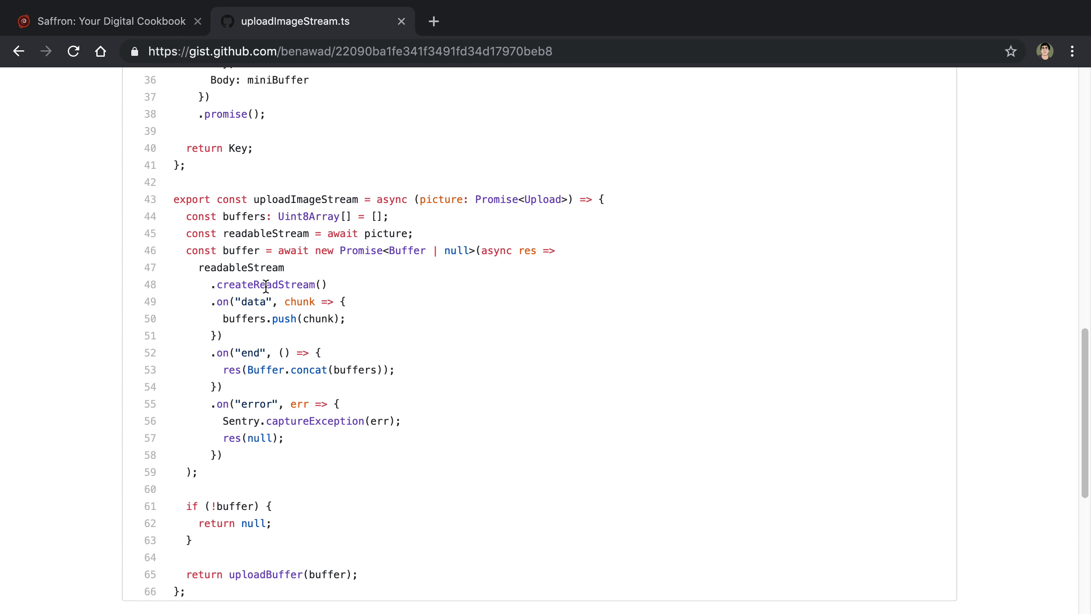
pyautogui.moveTo(298, 277)
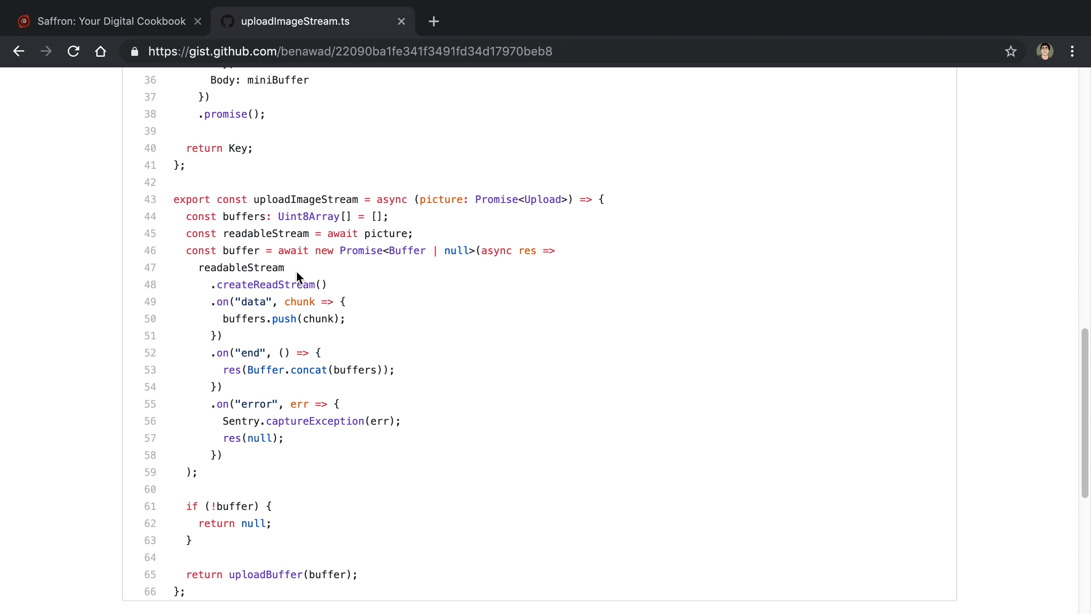
pyautogui.moveTo(483, 231)
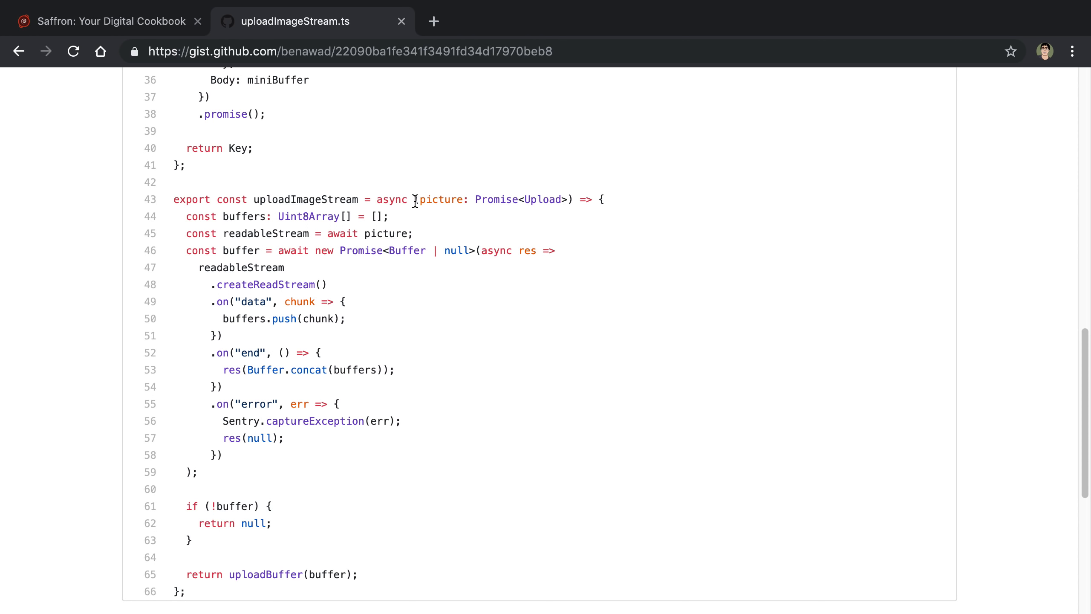
pyautogui.scroll(-3)
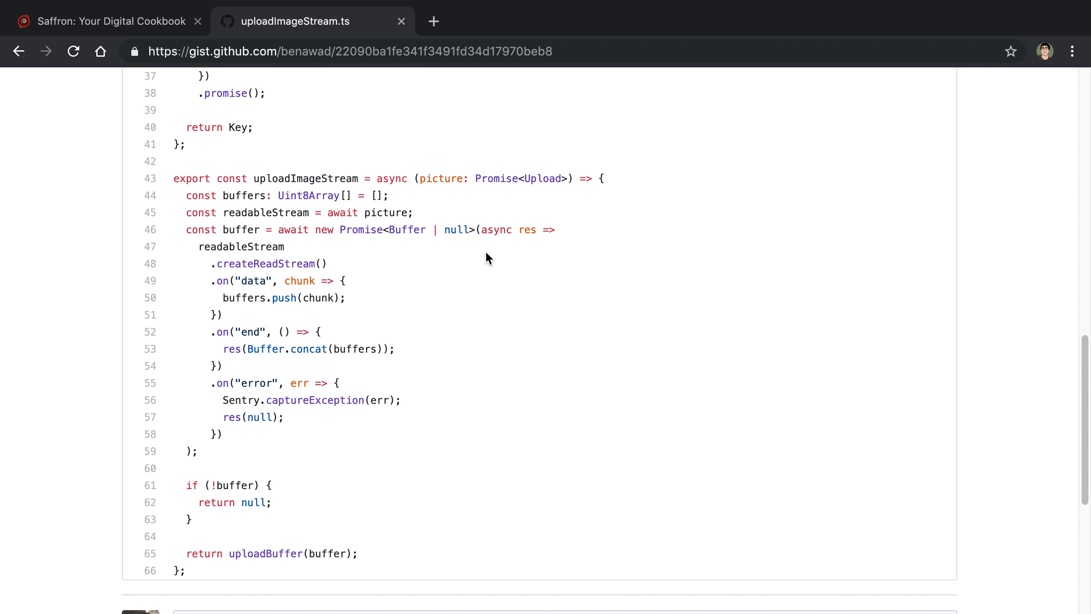
pyautogui.scroll(3)
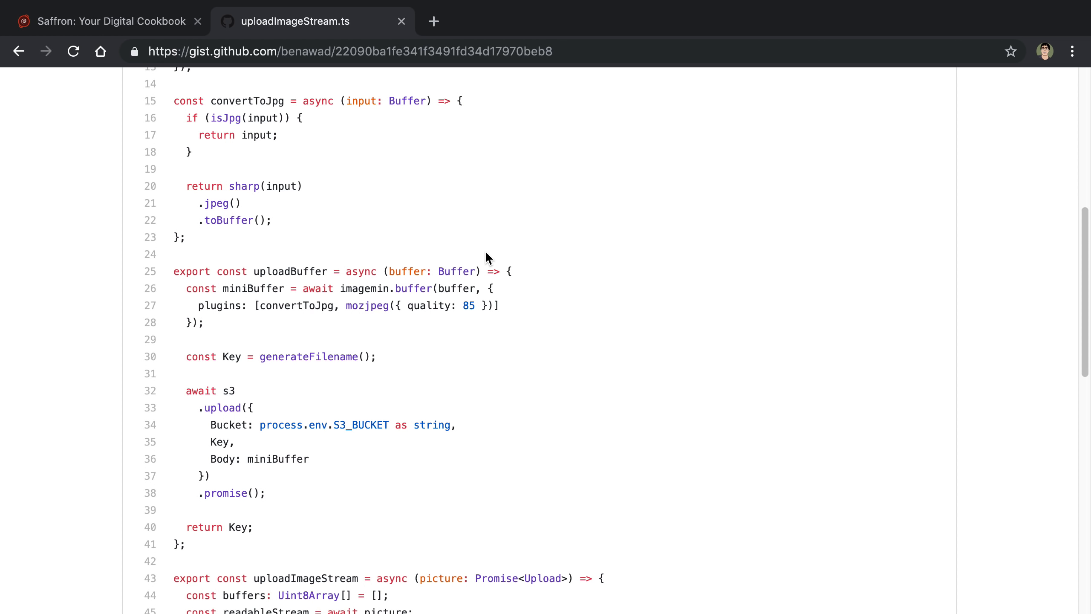
pyautogui.moveTo(409, 333)
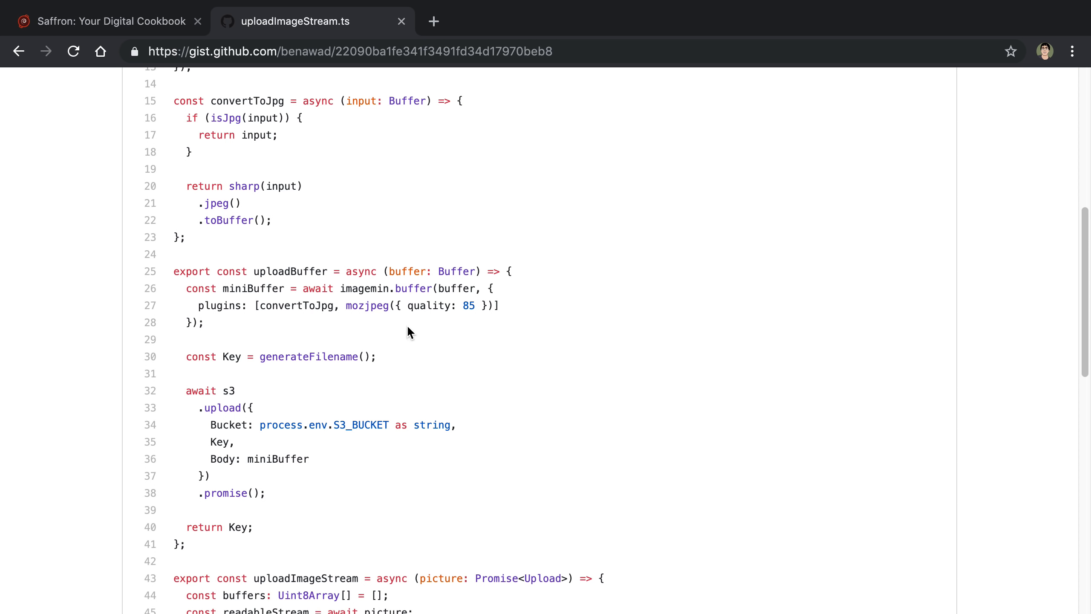